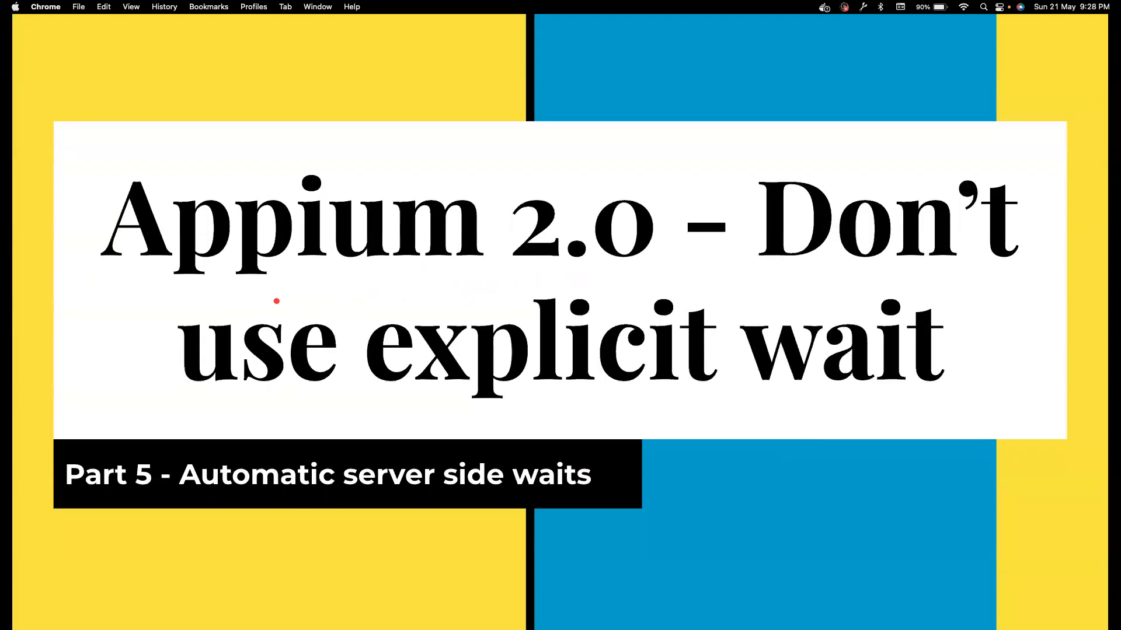
mouse_move(562, 292)
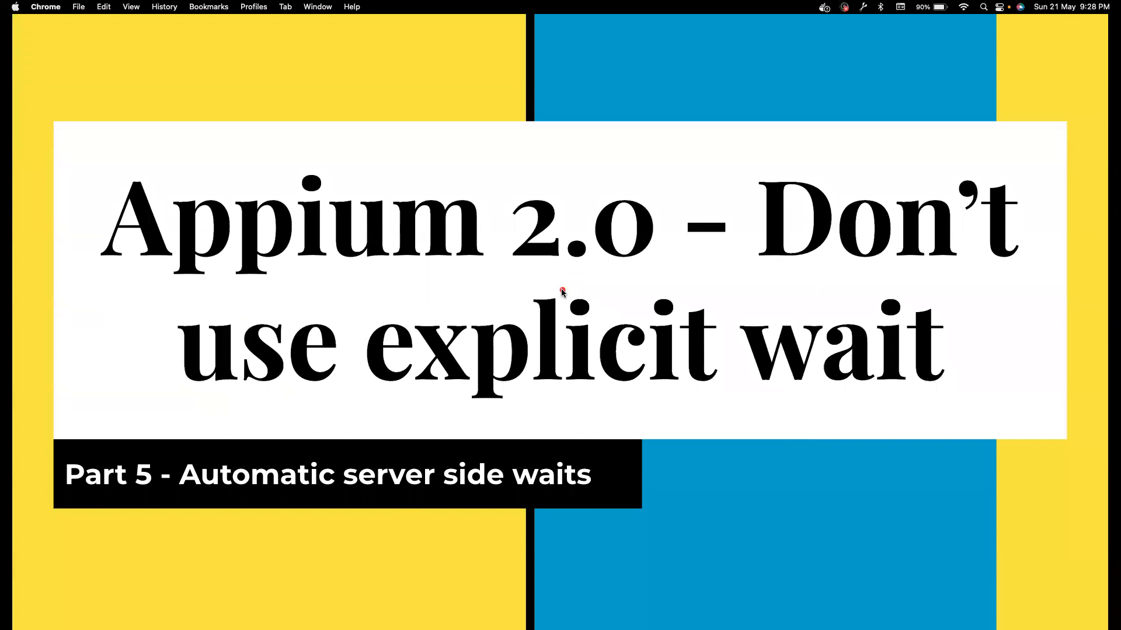
mouse_move(561, 293)
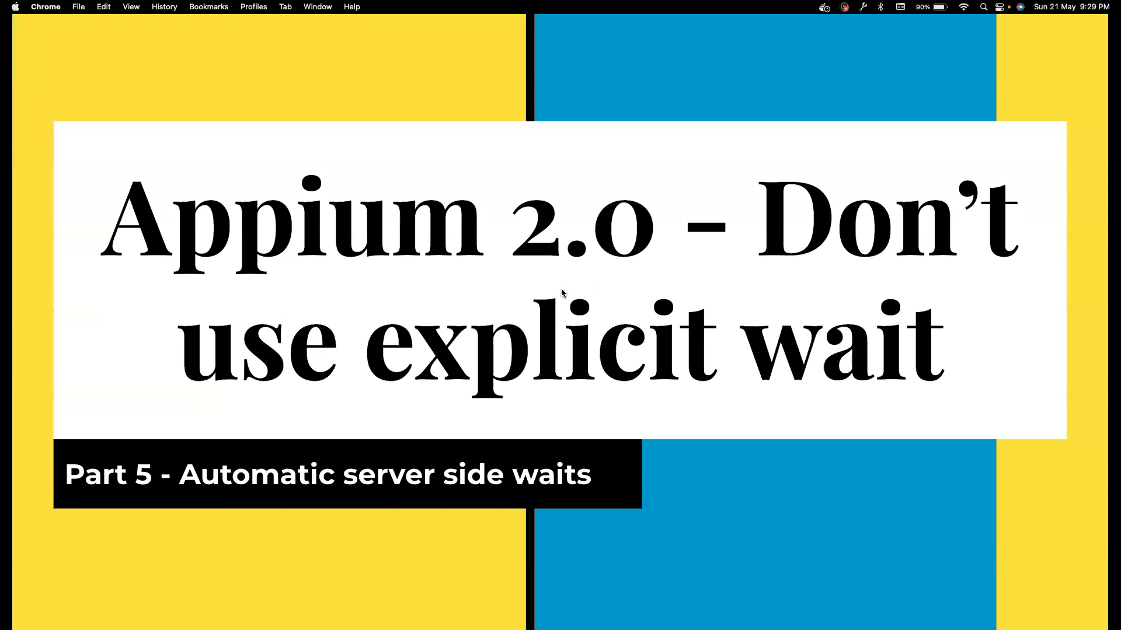
mouse_move(677, 278)
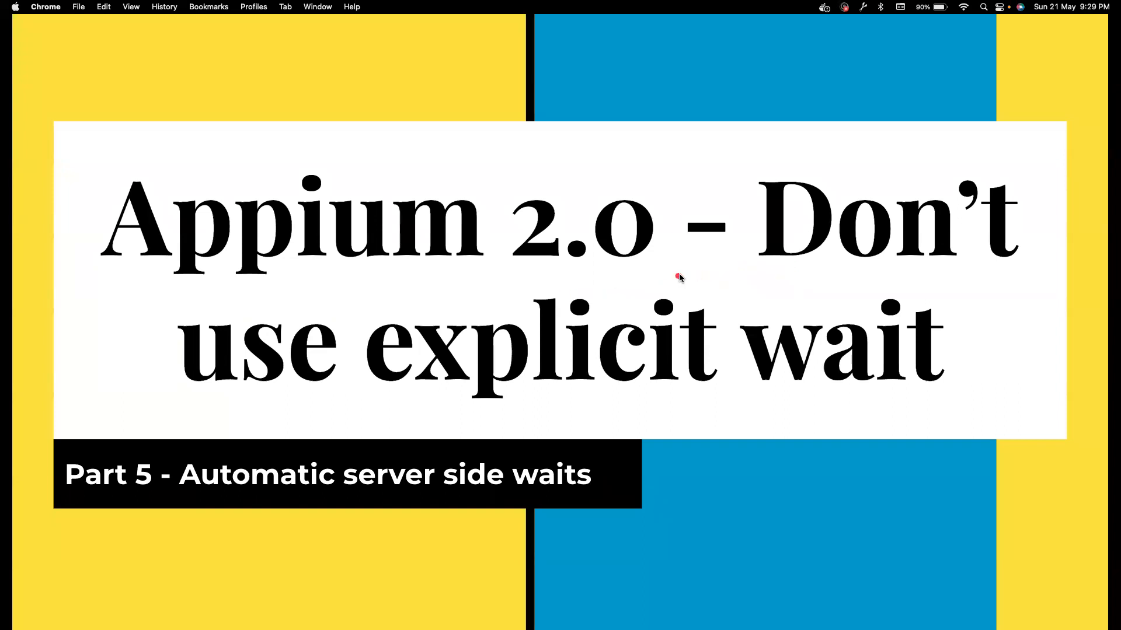
mouse_move(714, 367)
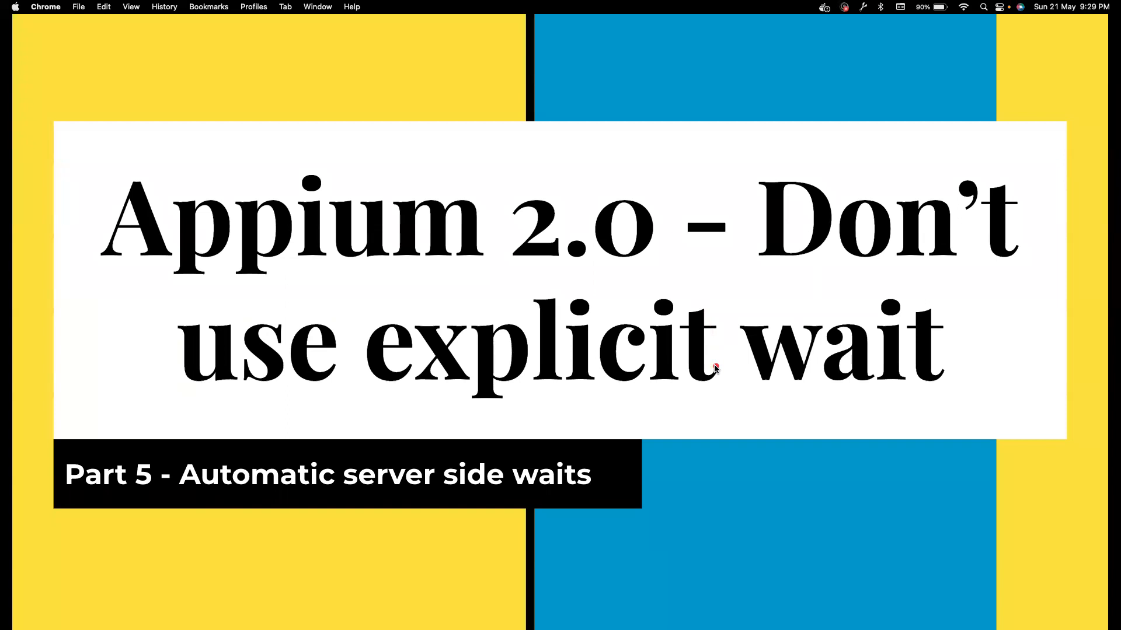
mouse_move(714, 368)
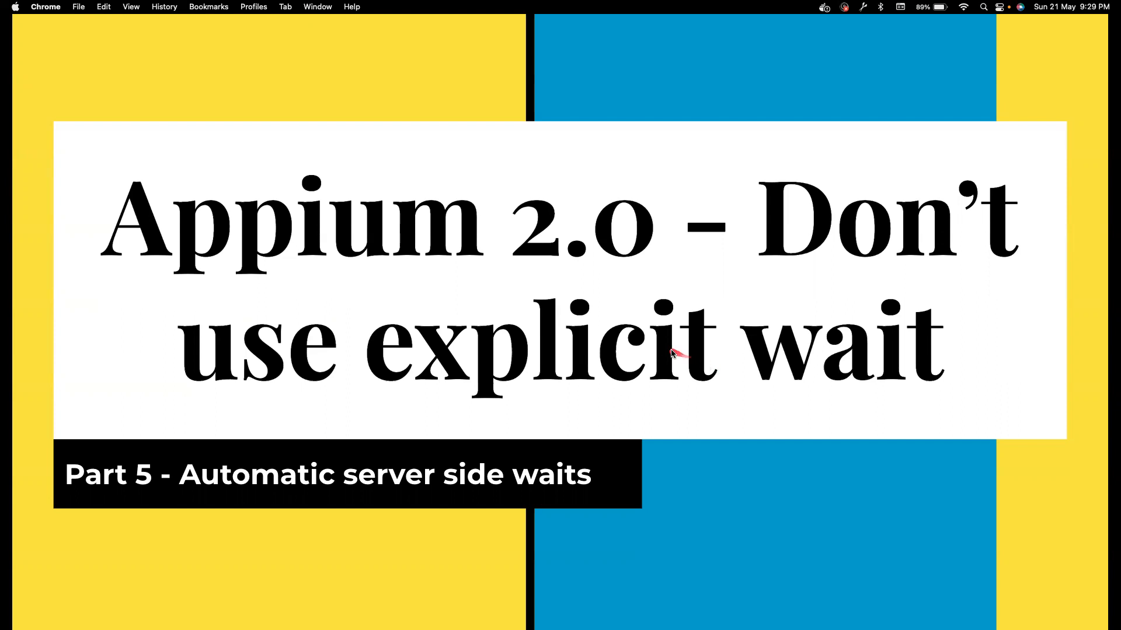
mouse_move(672, 355)
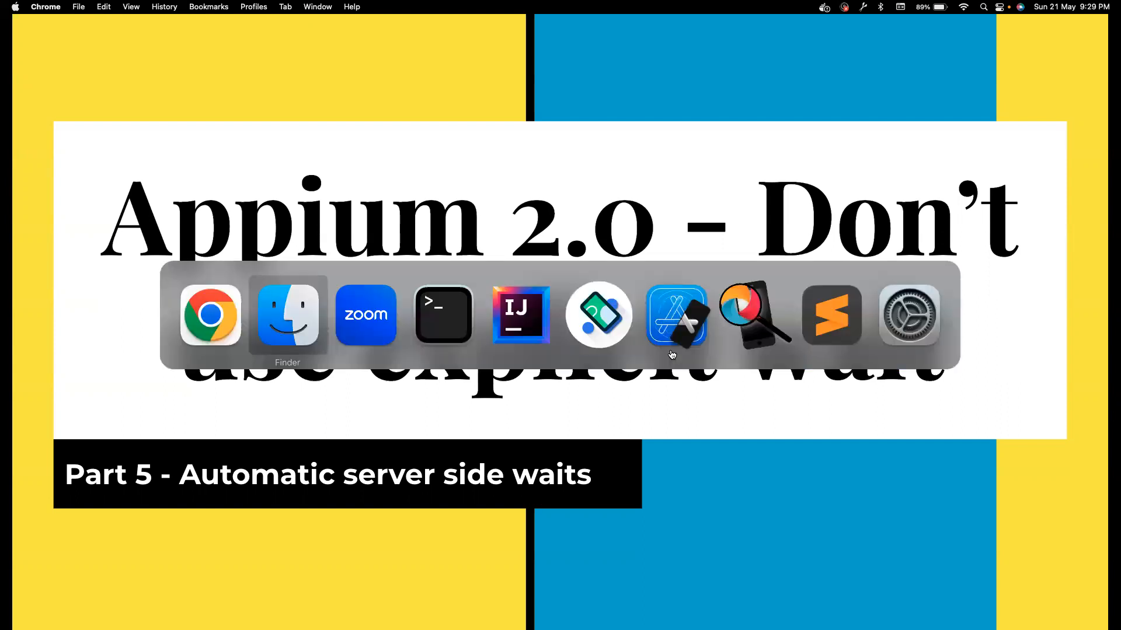
Step: Review AndroidTest.java's Thread.sleep and WebDriverWait lines, dismissing the until documentation popup
left_click(519, 315)
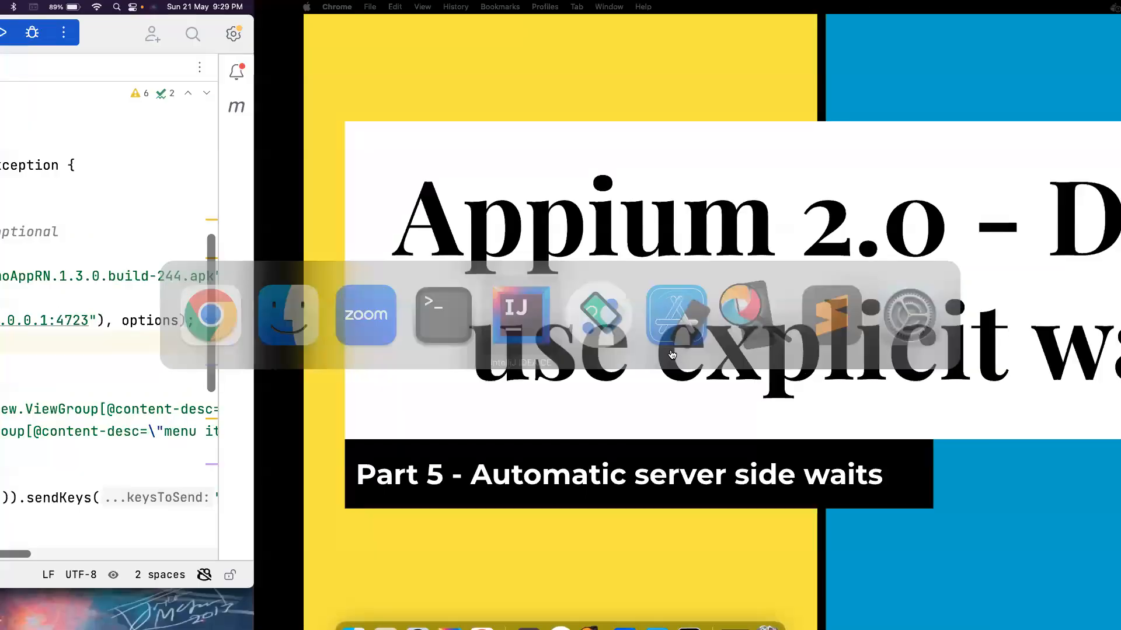
left_click(517, 314)
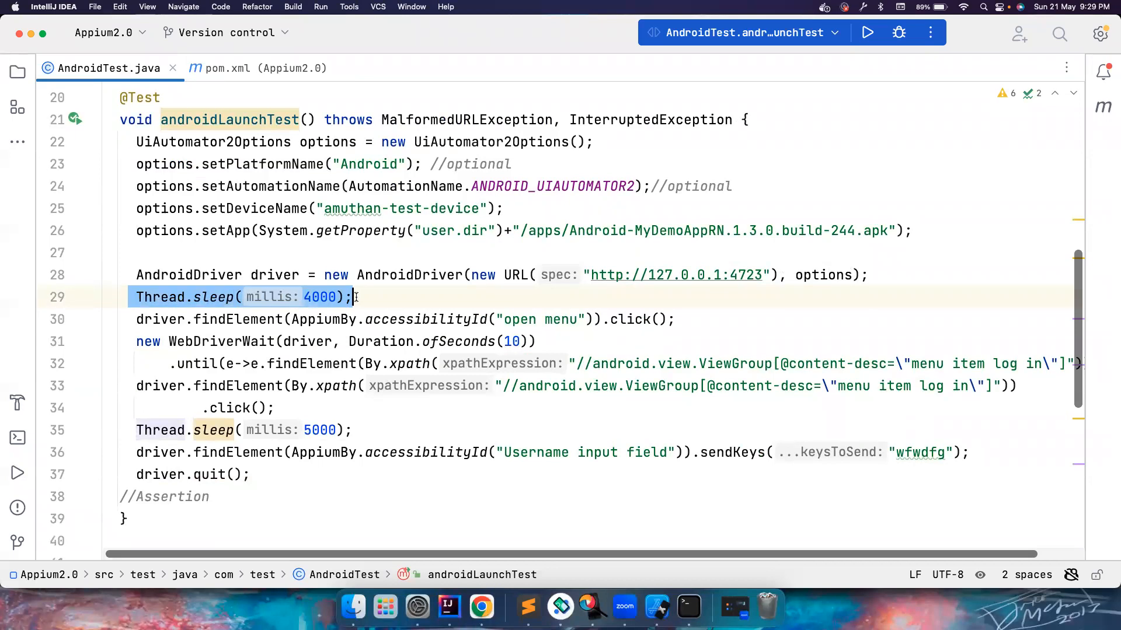
left_click(138, 297)
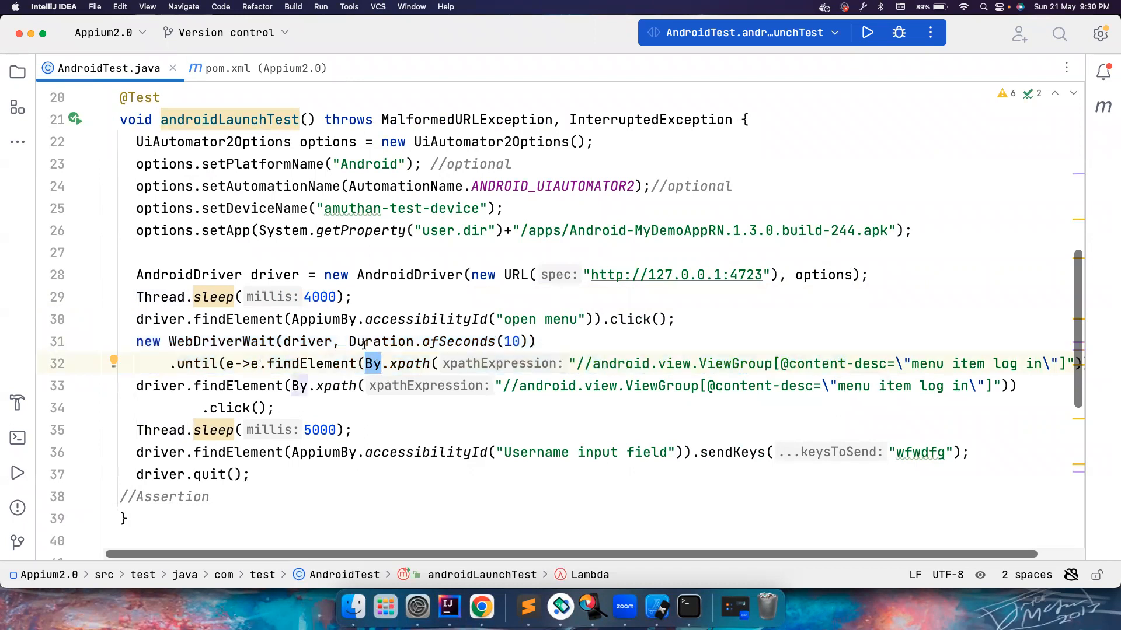
mouse_move(380, 341)
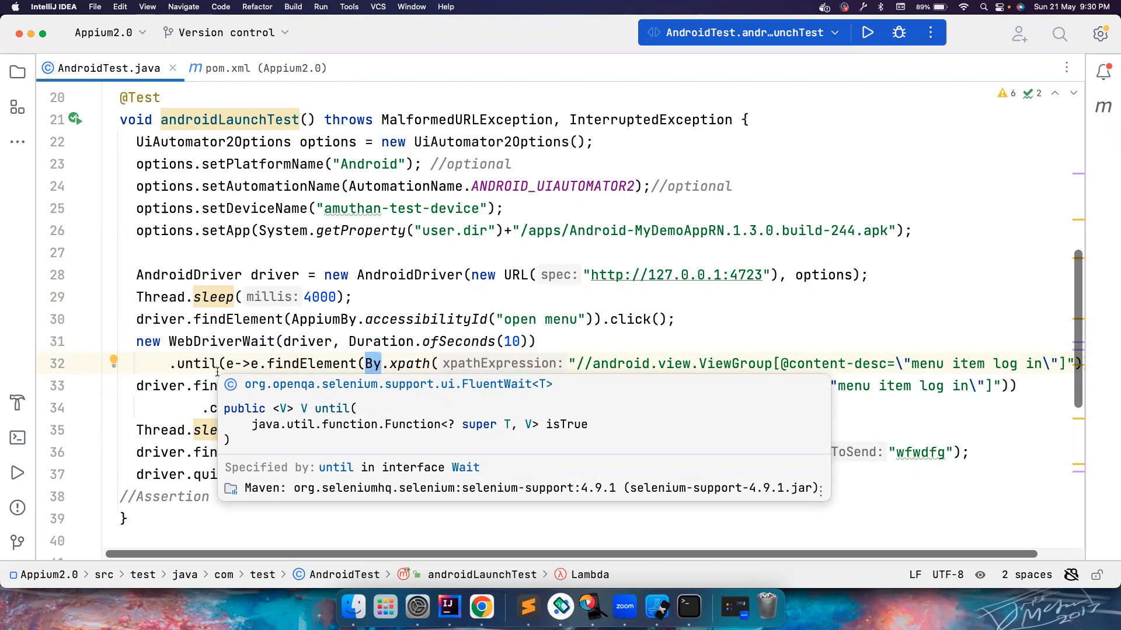
key("Escape")
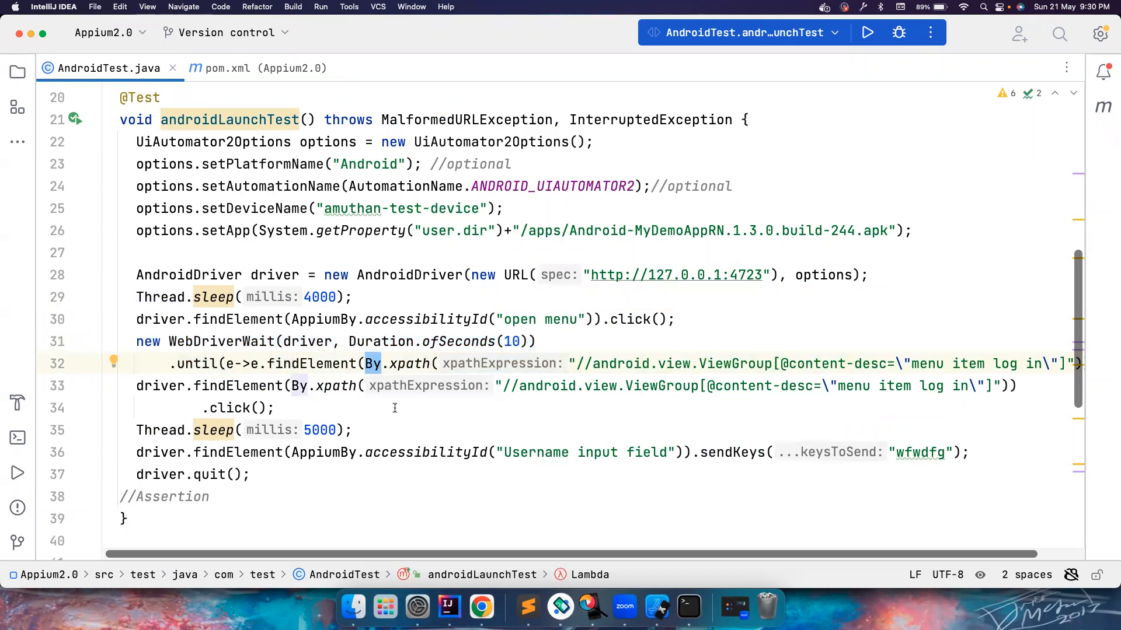
mouse_move(481, 607)
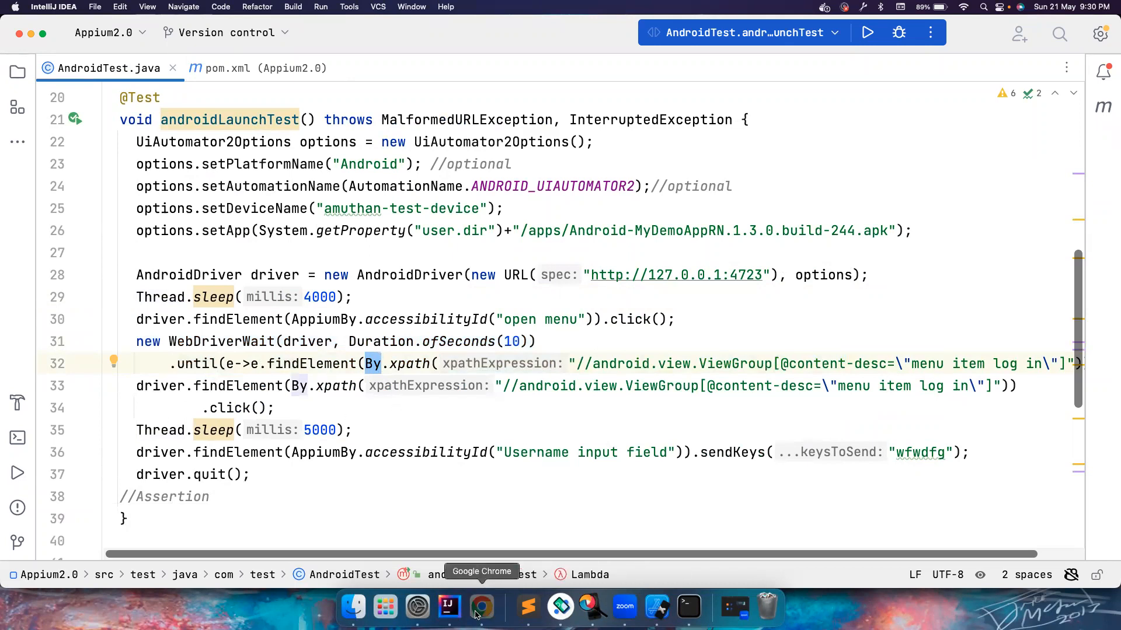
Step: Show the enlarged Plugins section of the Appium README in Chrome, then move to Terminal
left_click(480, 607)
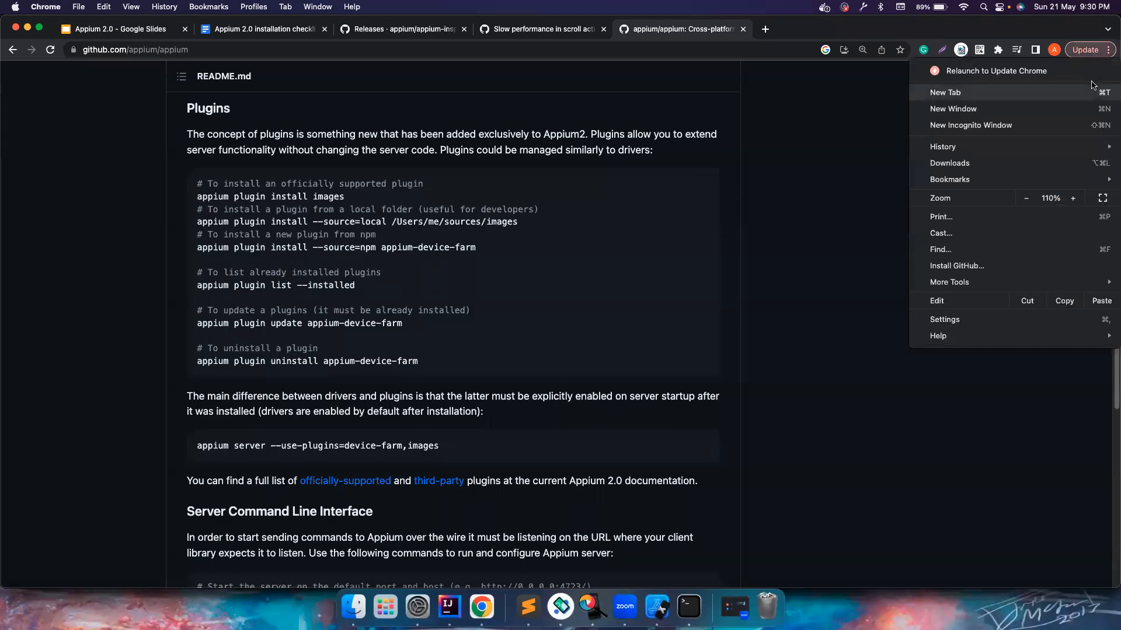
left_click(1071, 198)
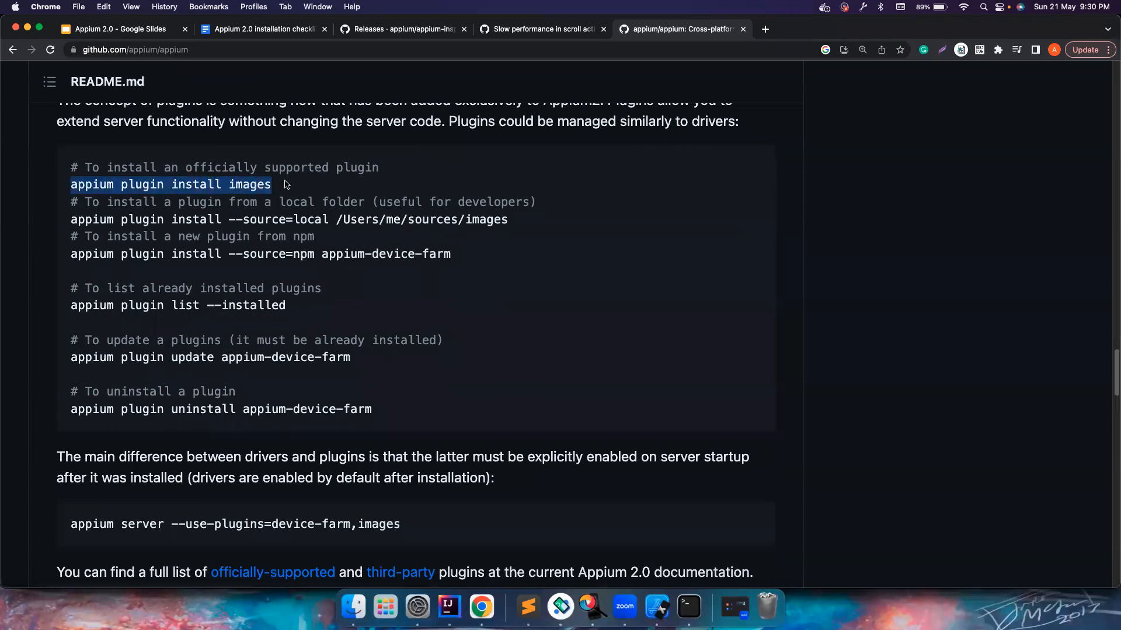
left_click(688, 606)
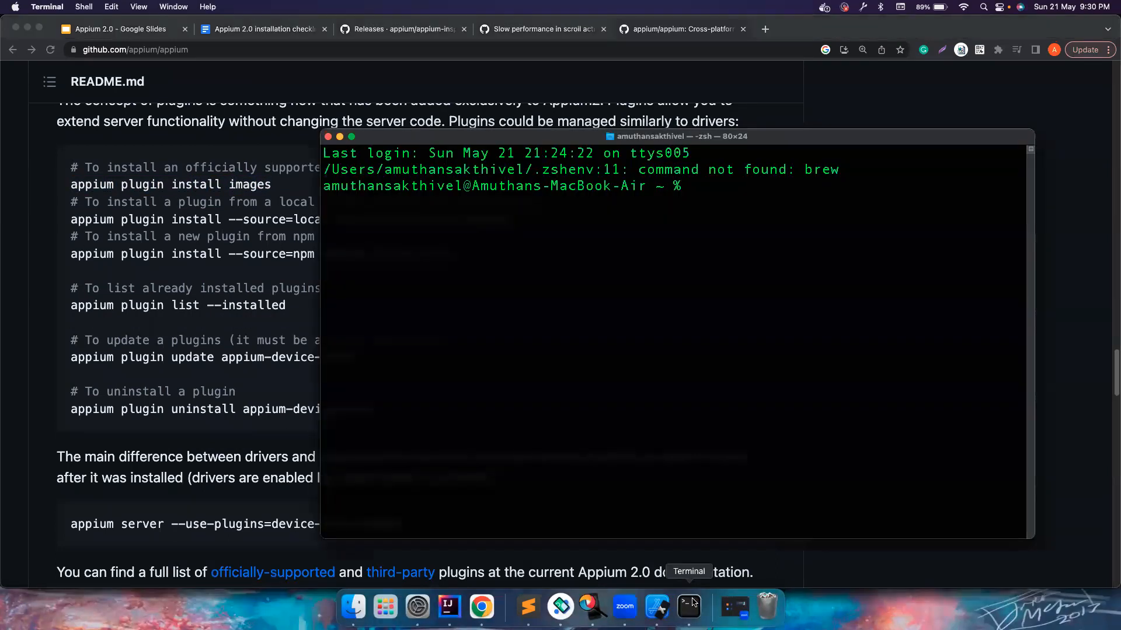
type("appium")
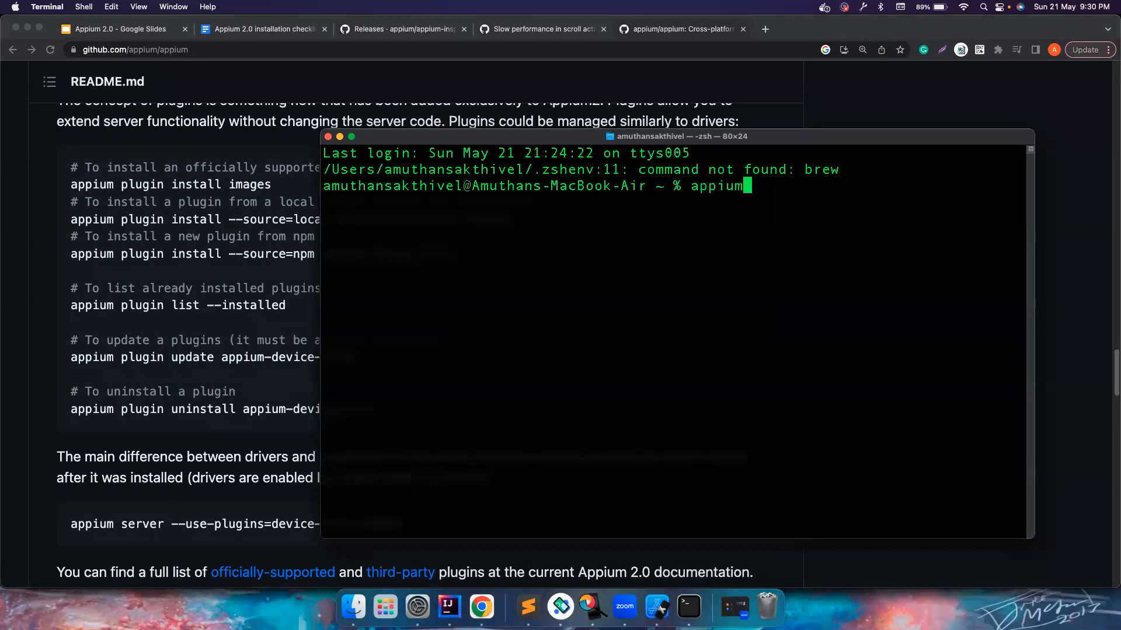
type("ins")
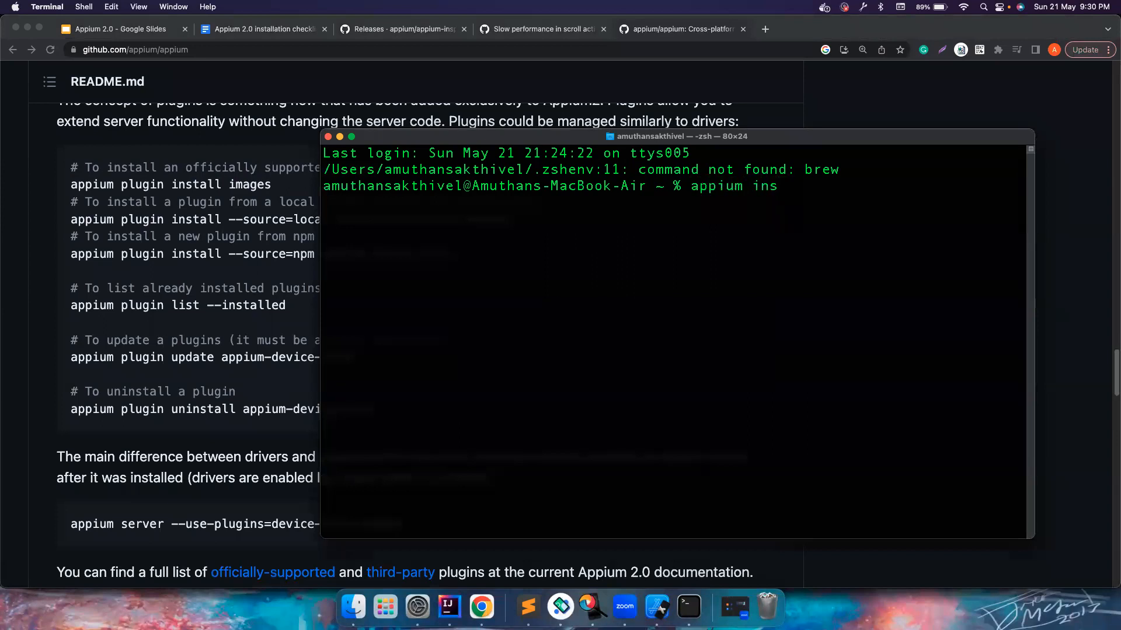
type("p")
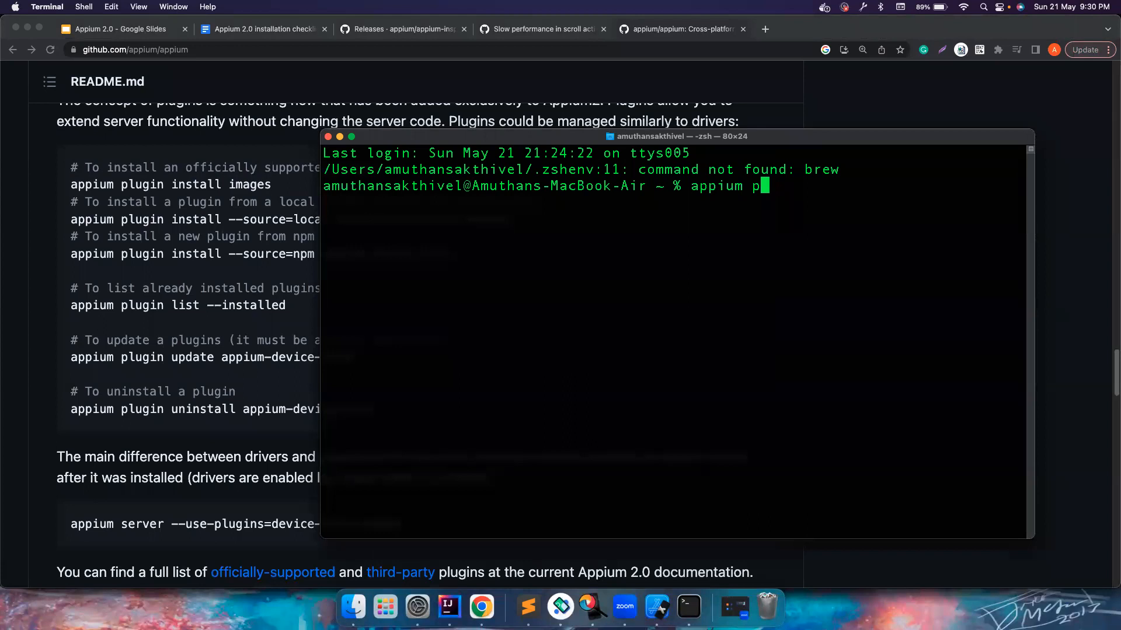
type("lugin")
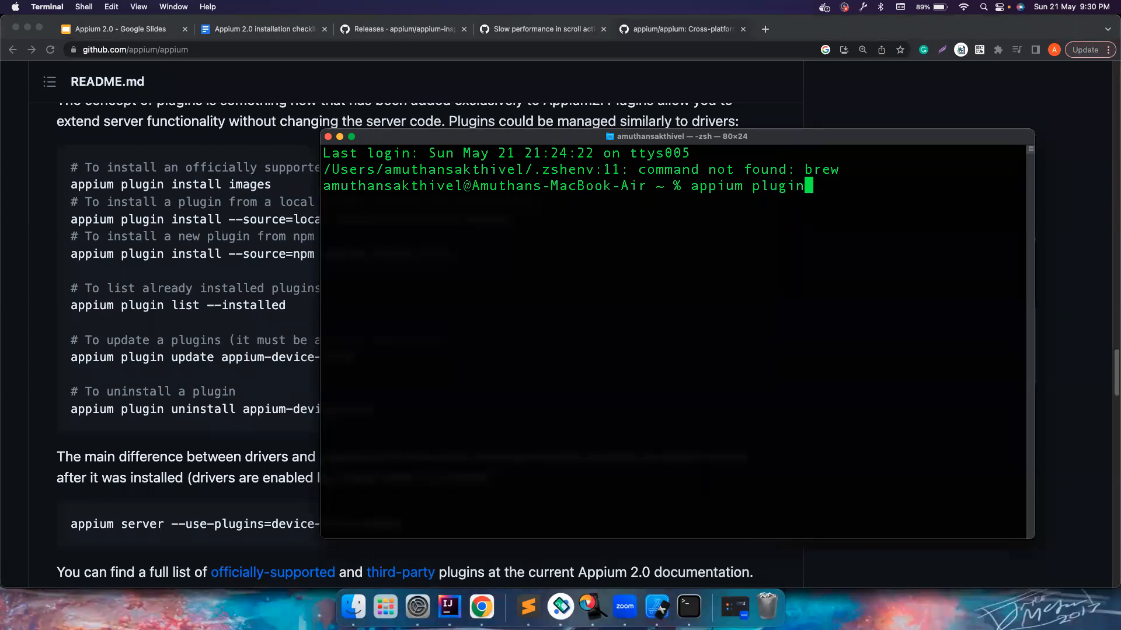
type("list --installed")
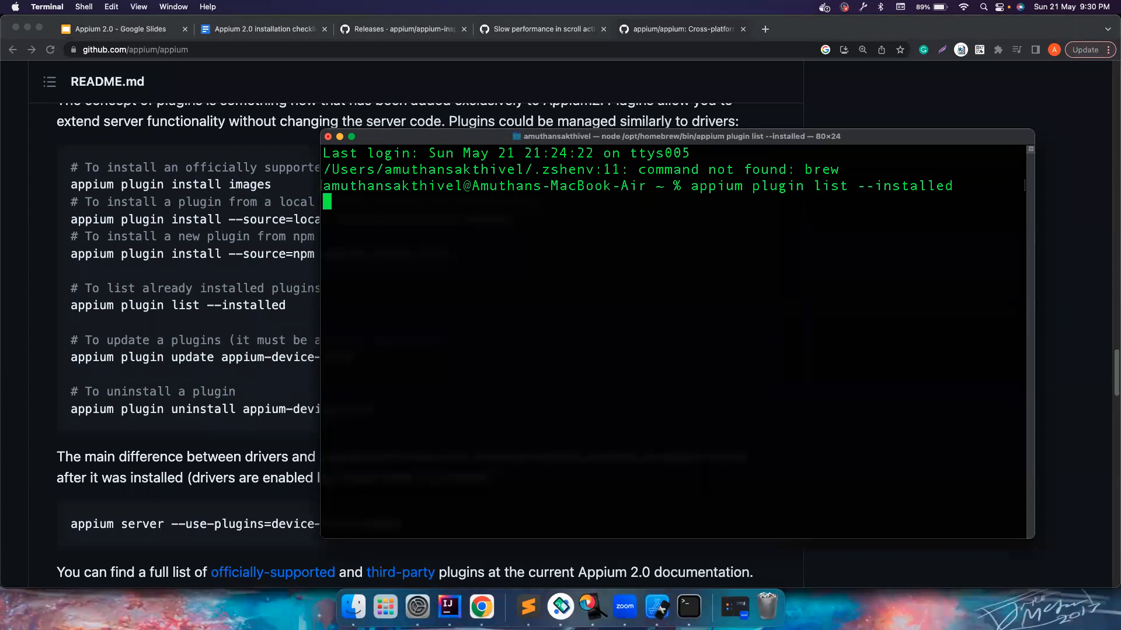
key("Return")
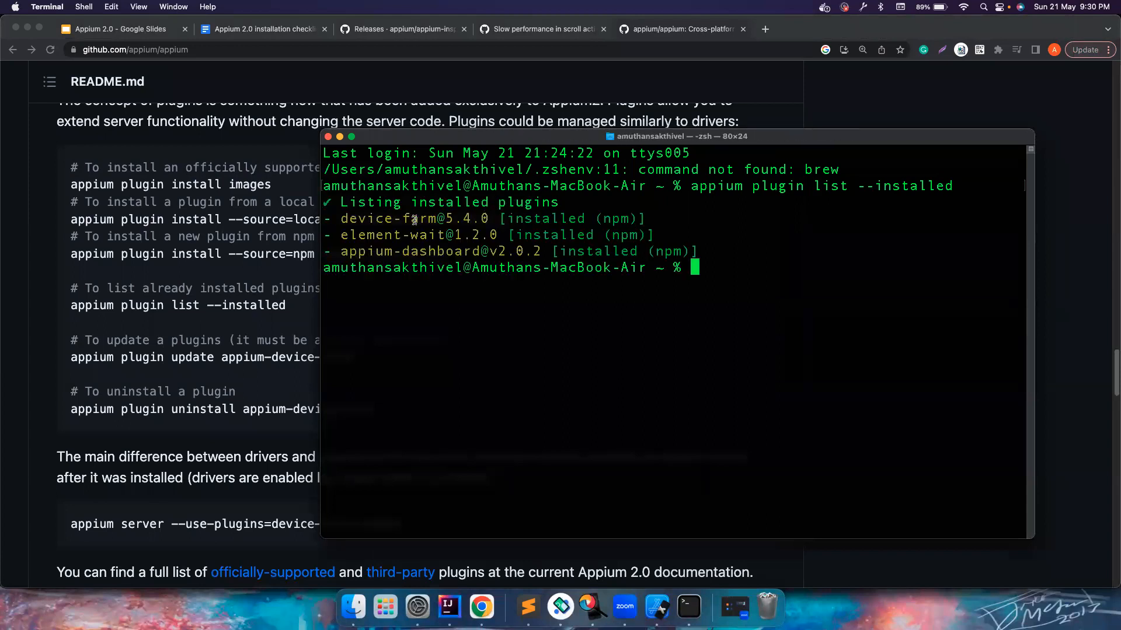
double_click(393, 218)
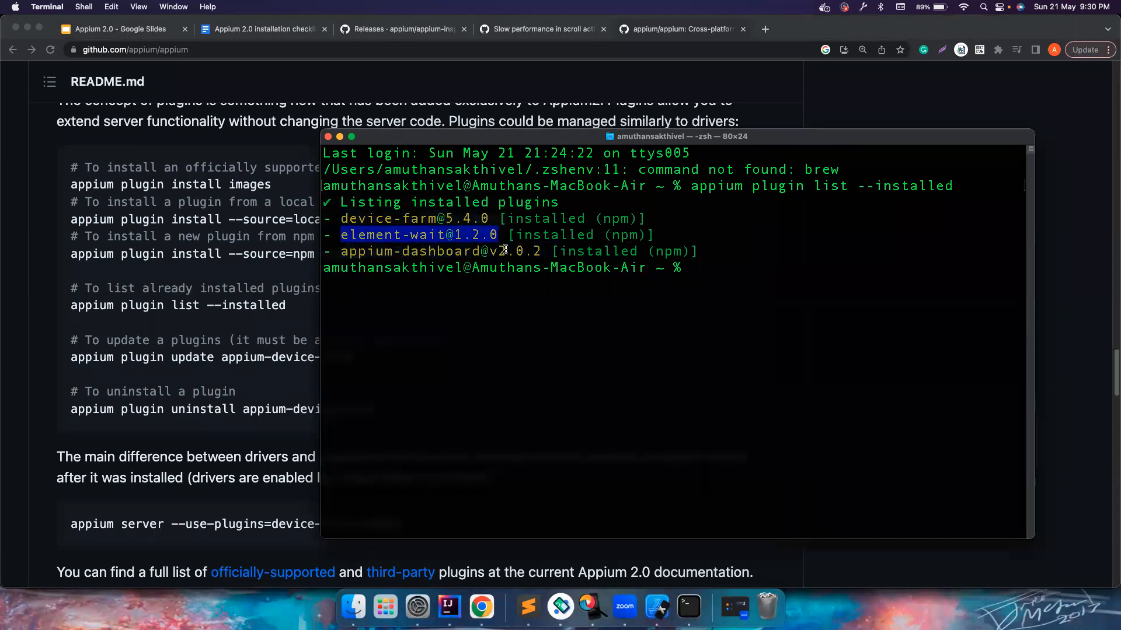
type("appium")
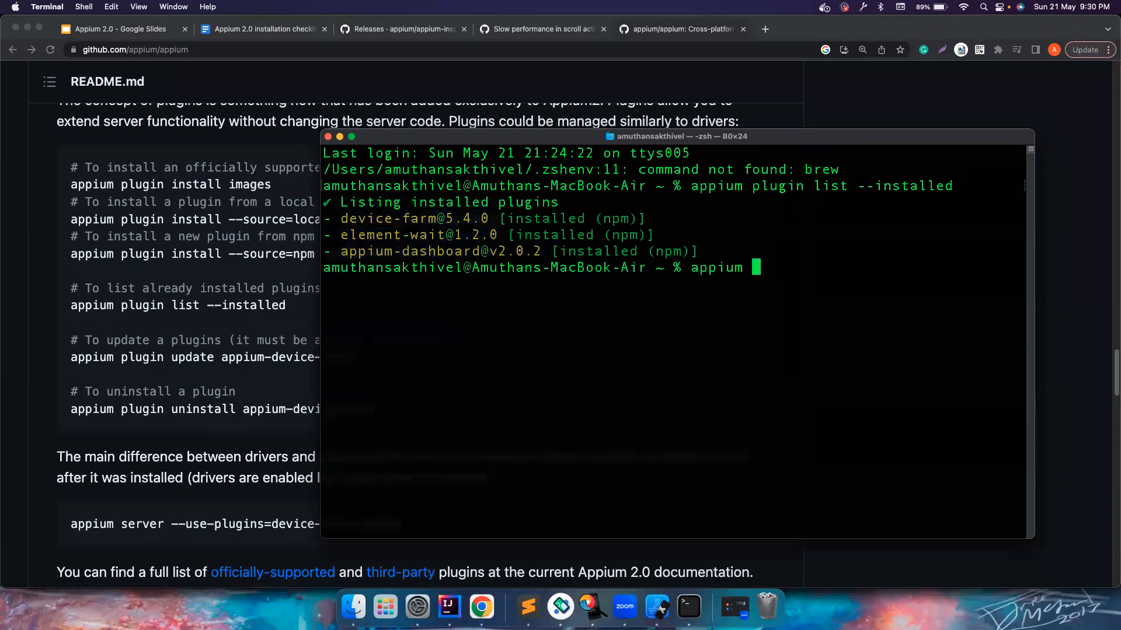
Step: Start typing an element-wait install command, then discard it since the plugin is already installed
type("plugin")
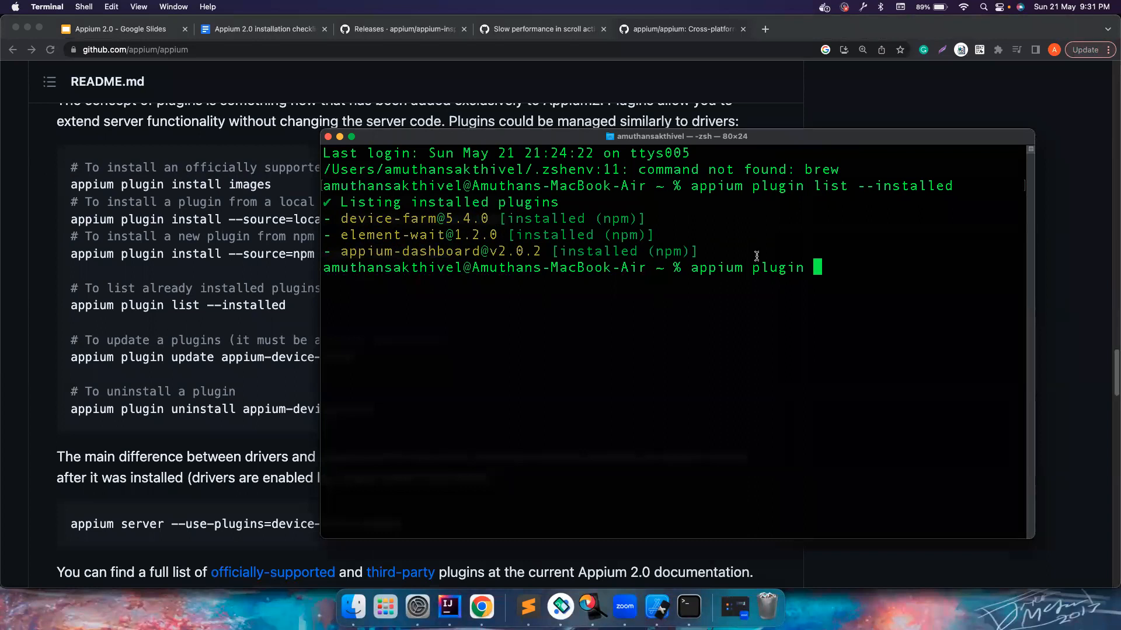
type("install ele")
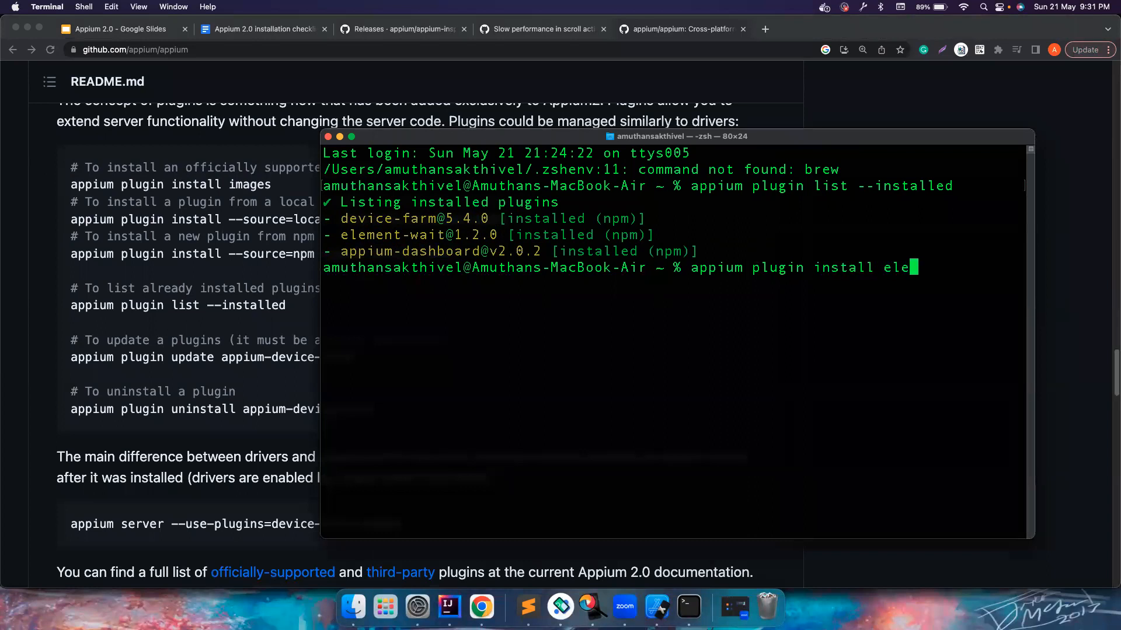
type("ment-wait")
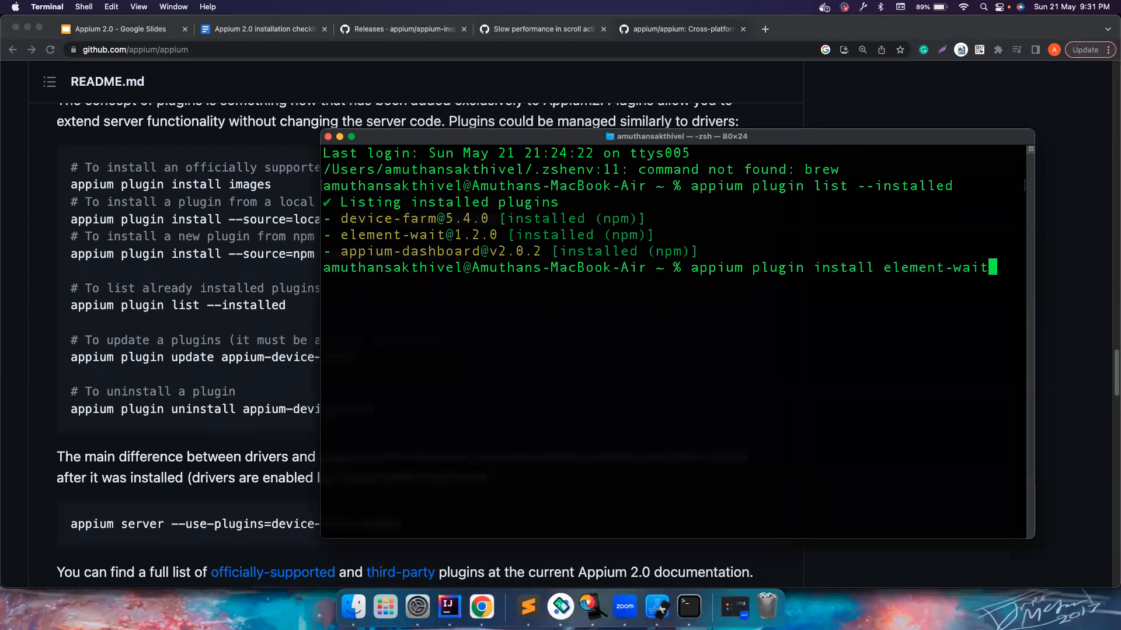
type("@1.2.0")
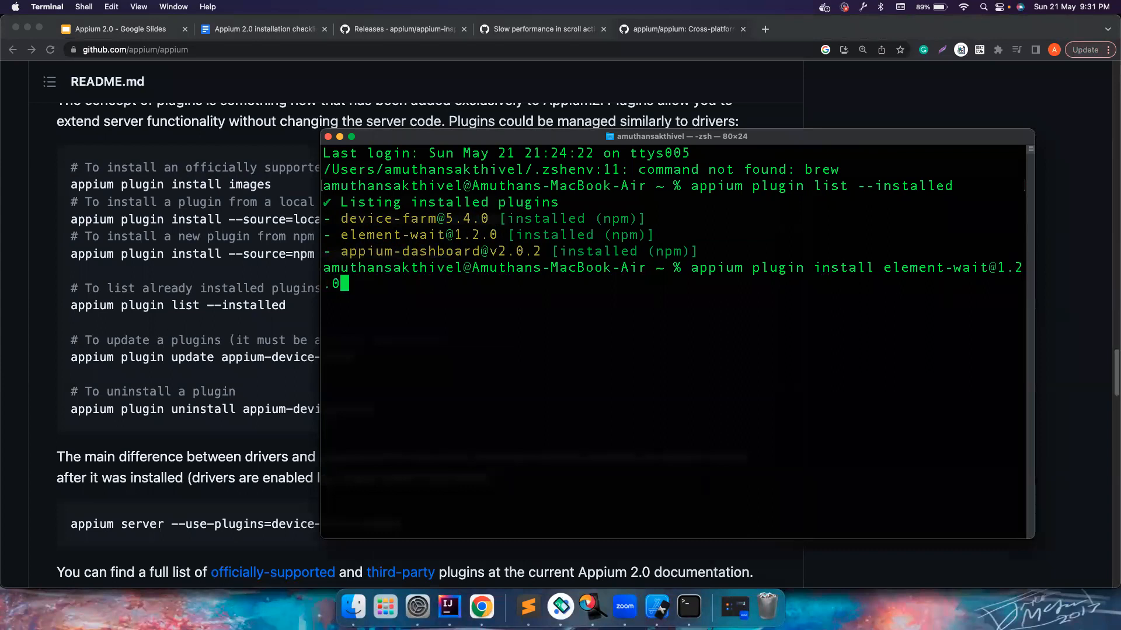
key("Backspace")
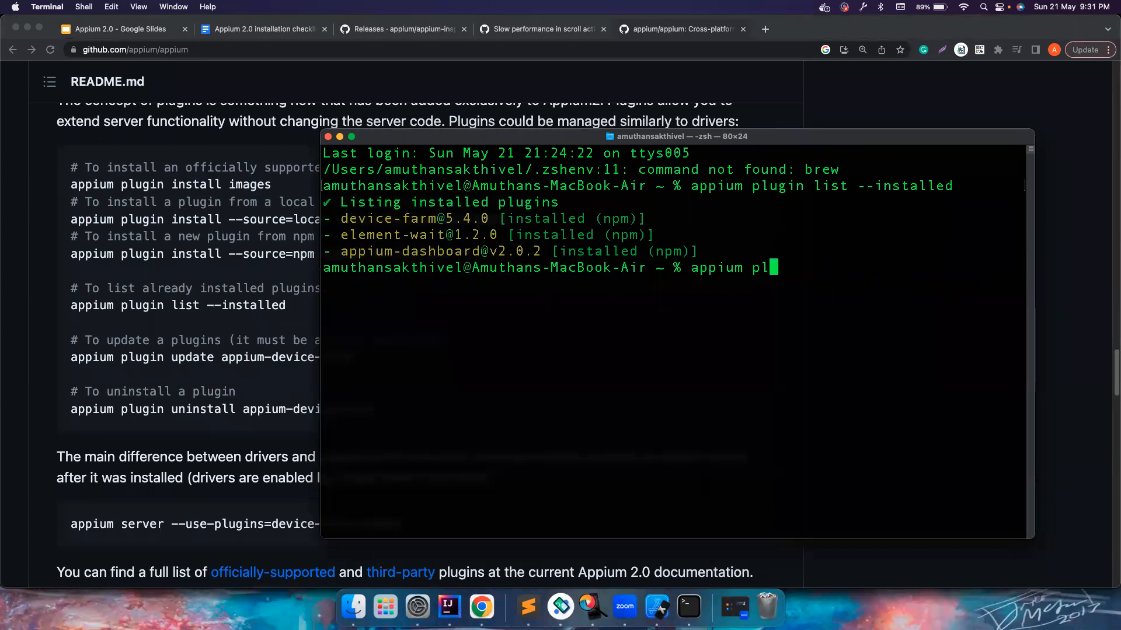
key("Backspace")
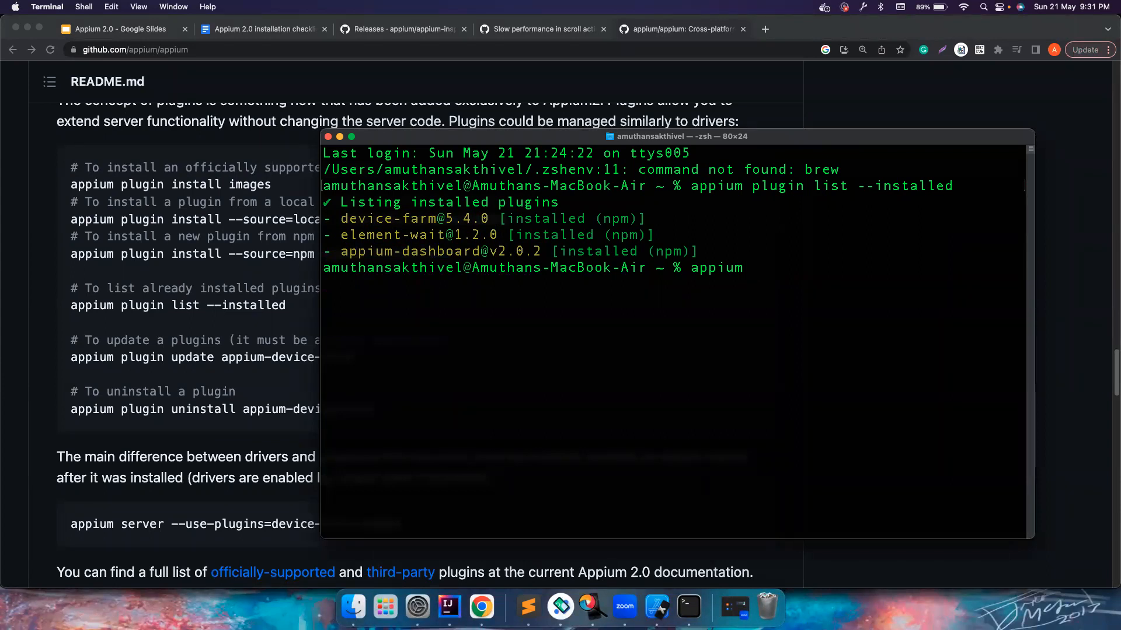
mouse_move(451, 251)
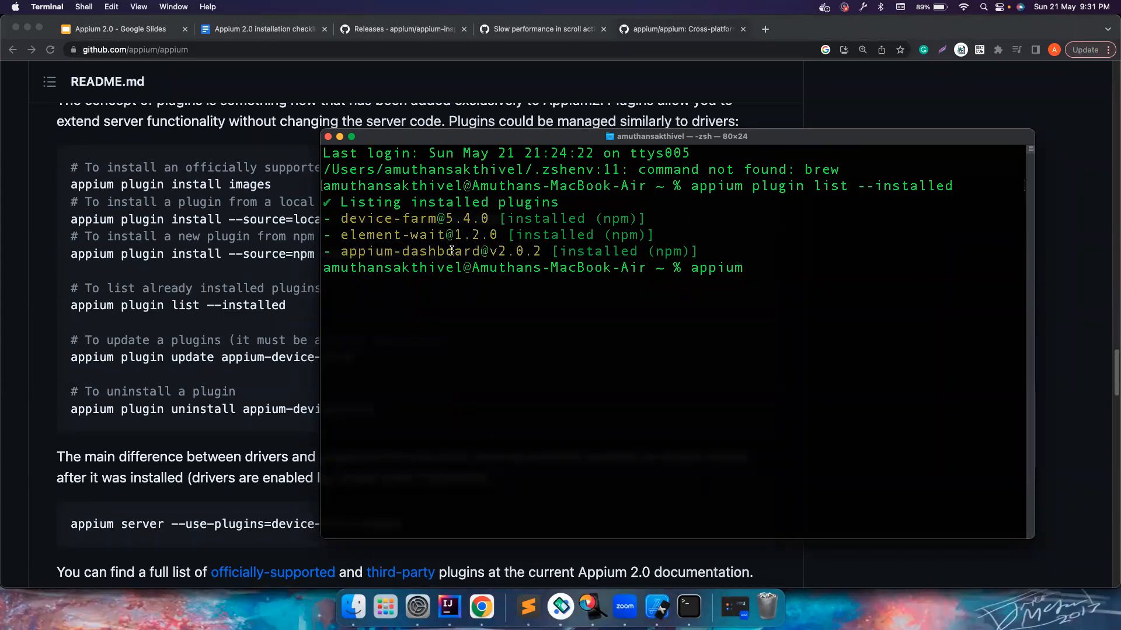
double_click(397, 234)
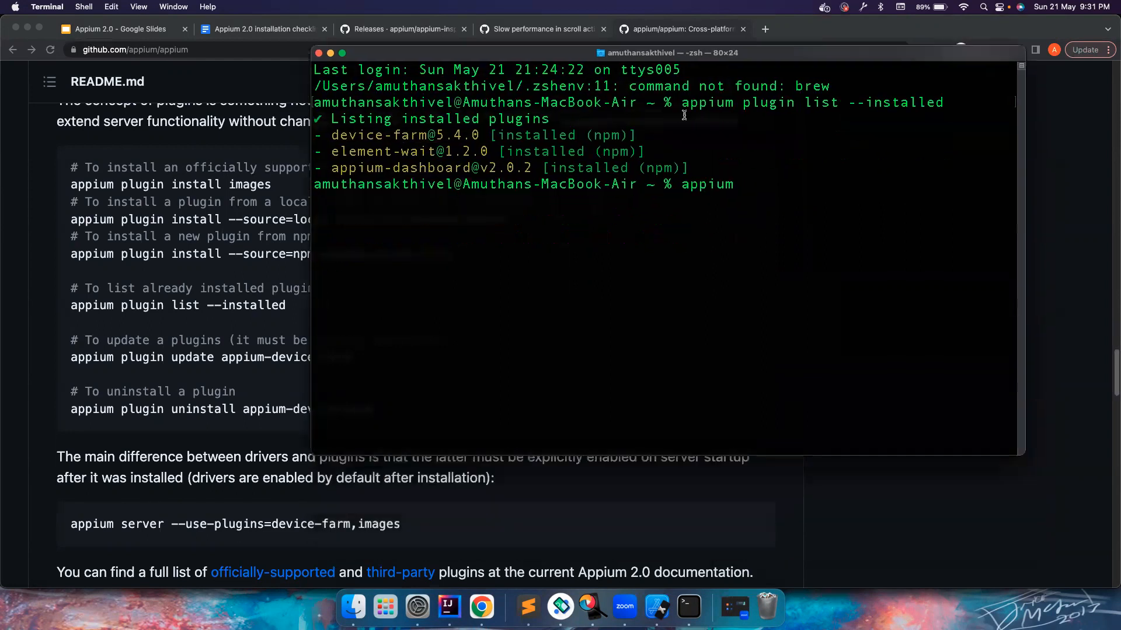
mouse_move(182, 524)
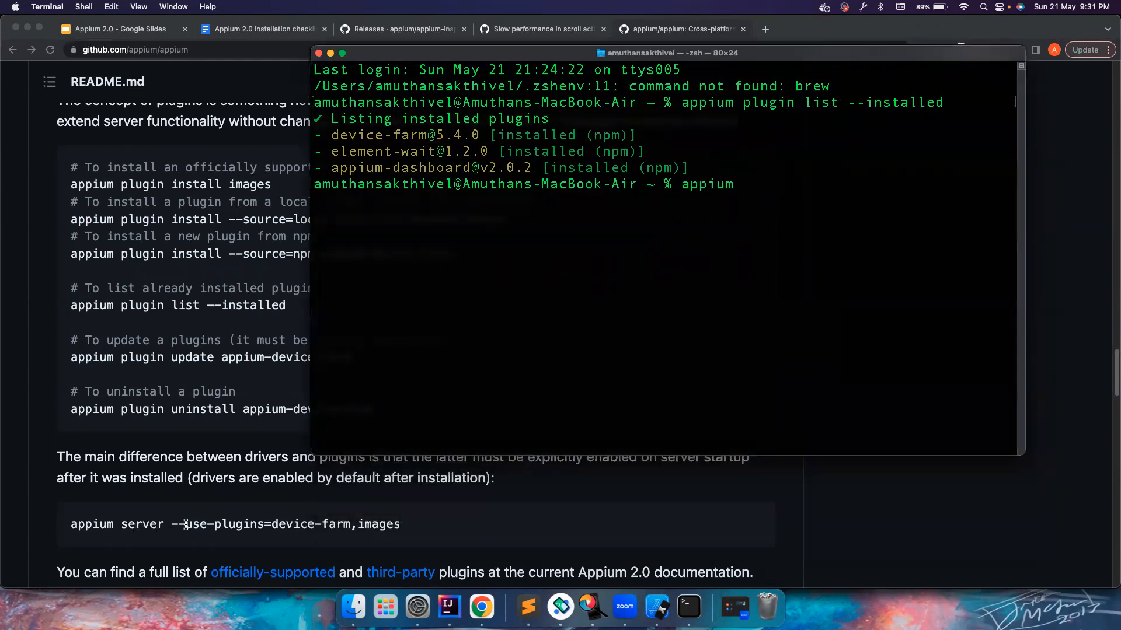
mouse_move(660, 343)
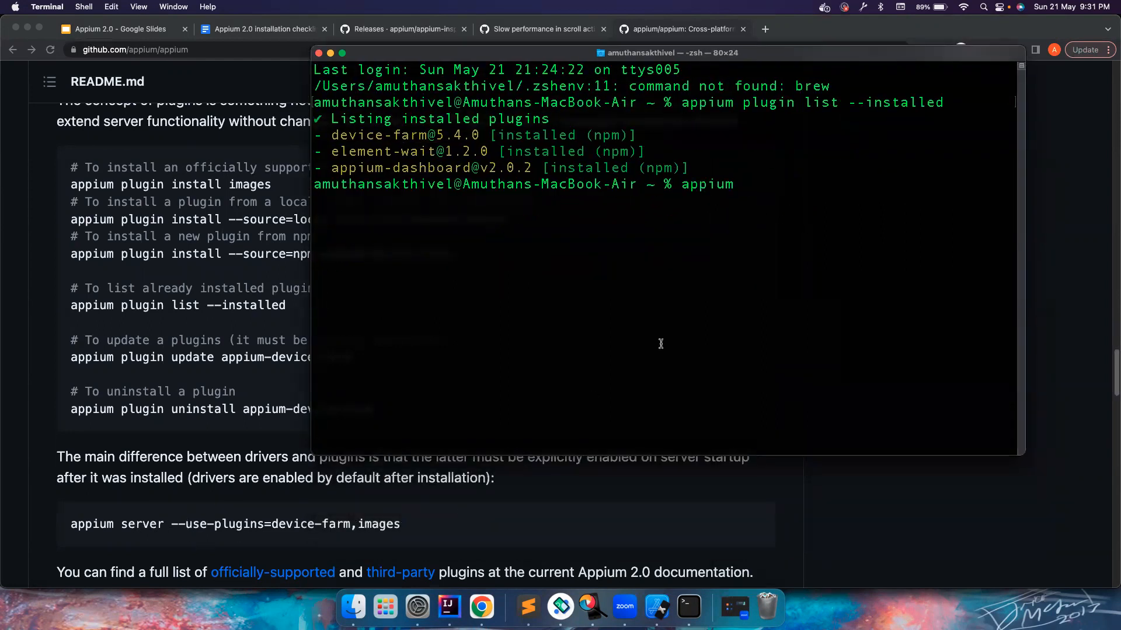
type("--")
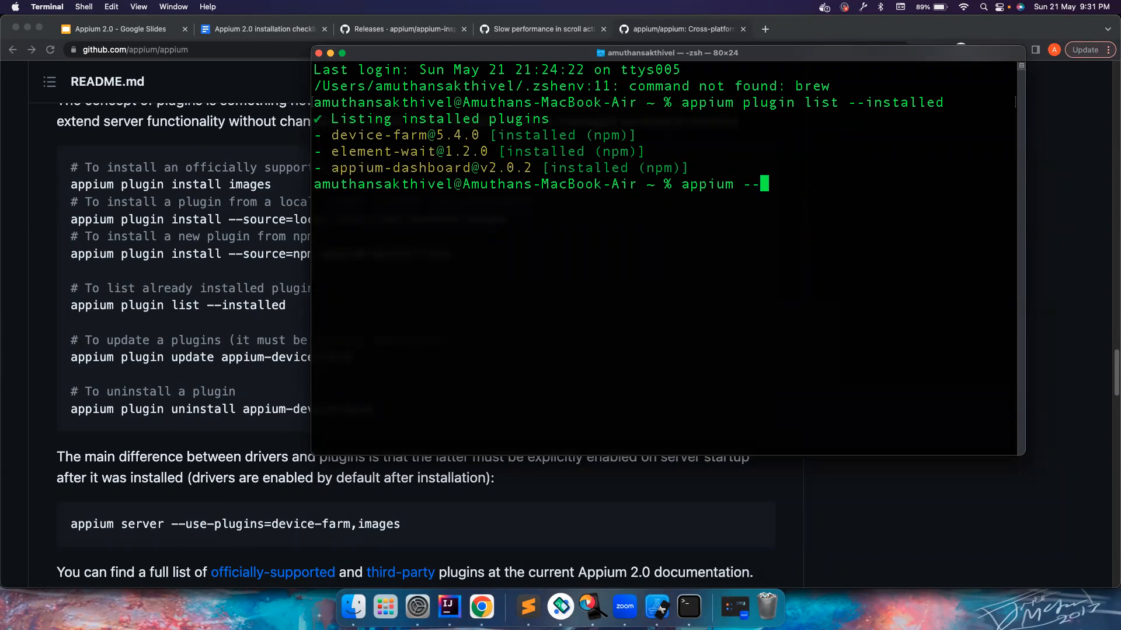
type("use")
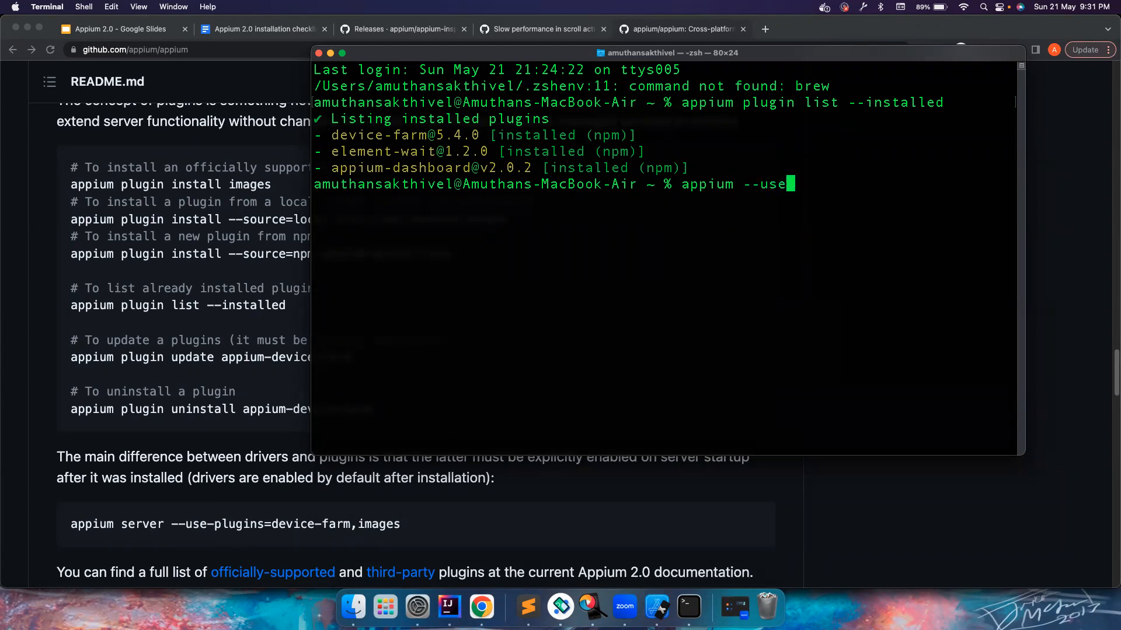
type("-plugin")
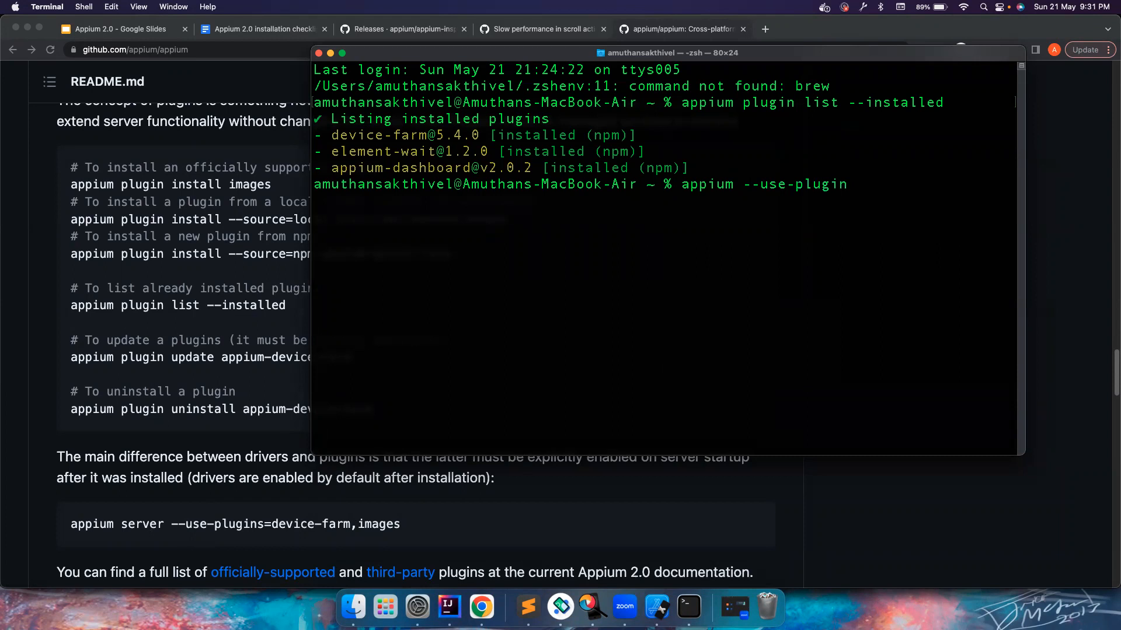
type("s=eleme")
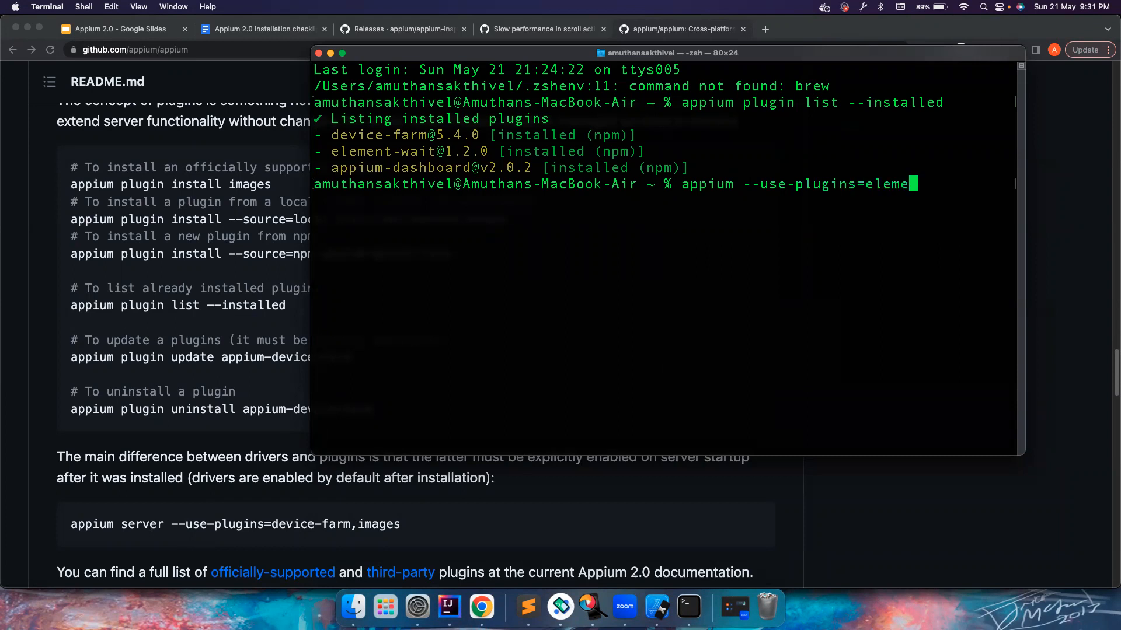
type("nt-wai")
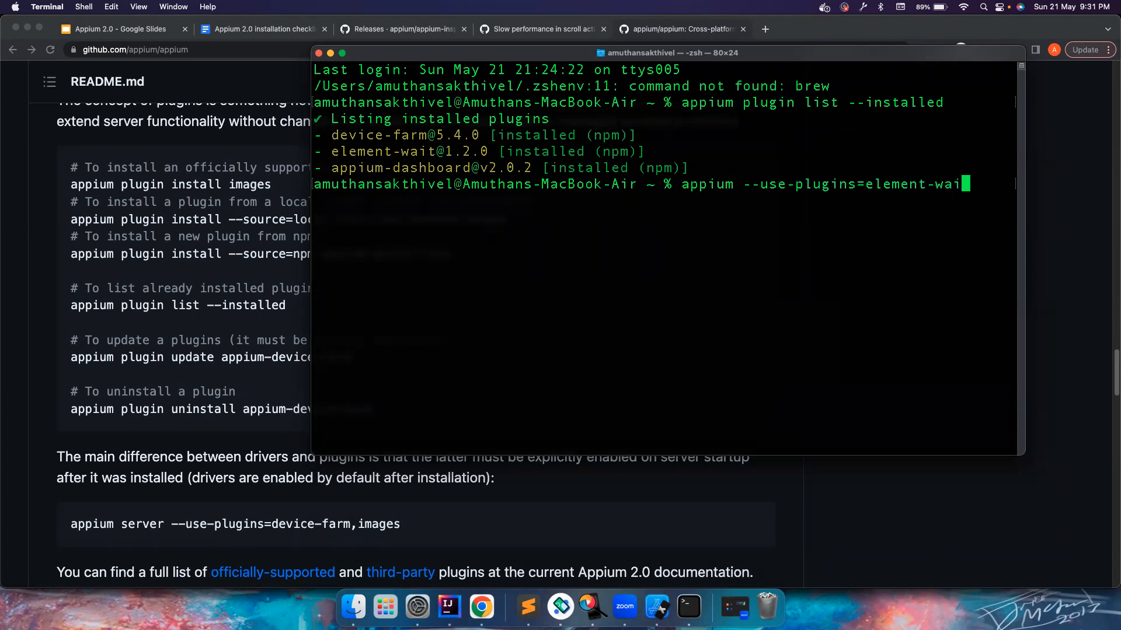
type("t@1.2.0")
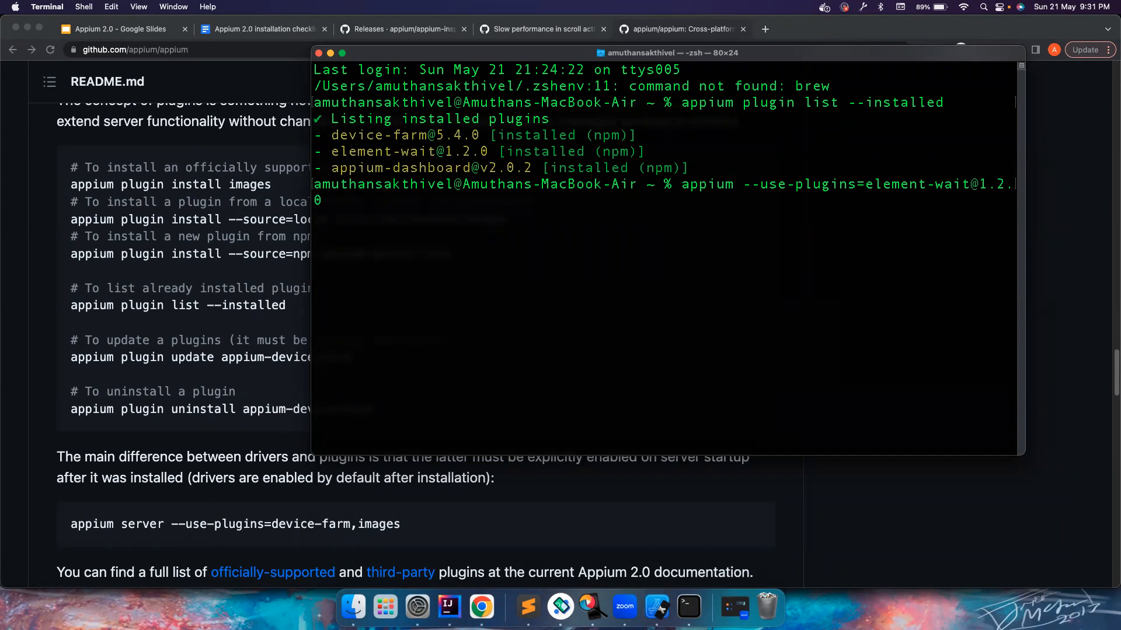
key("Return")
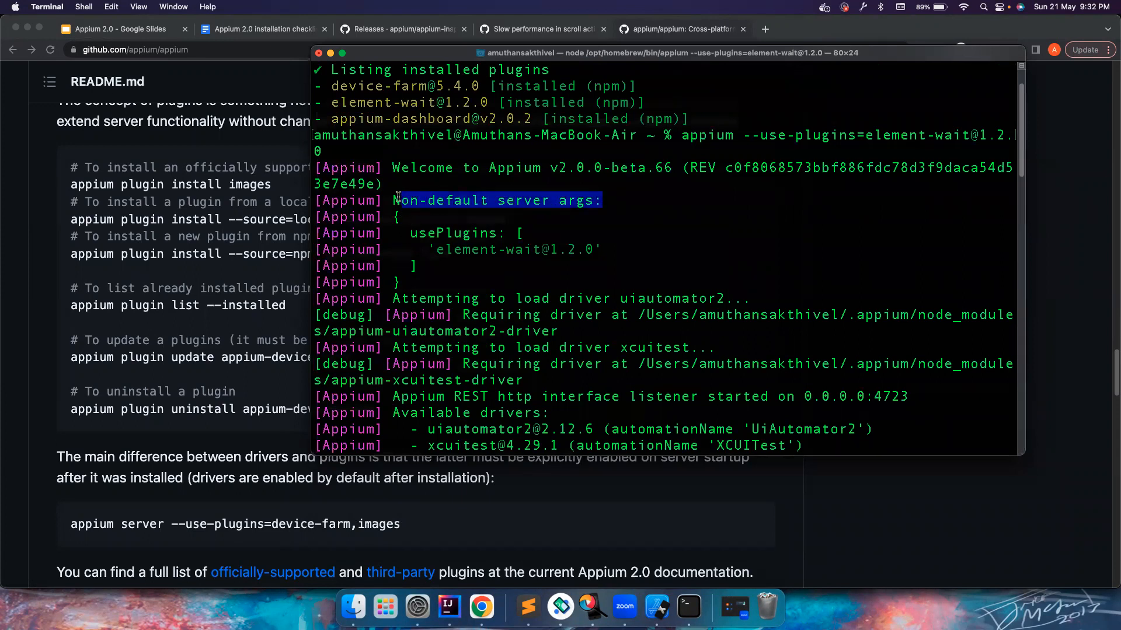
mouse_move(580, 189)
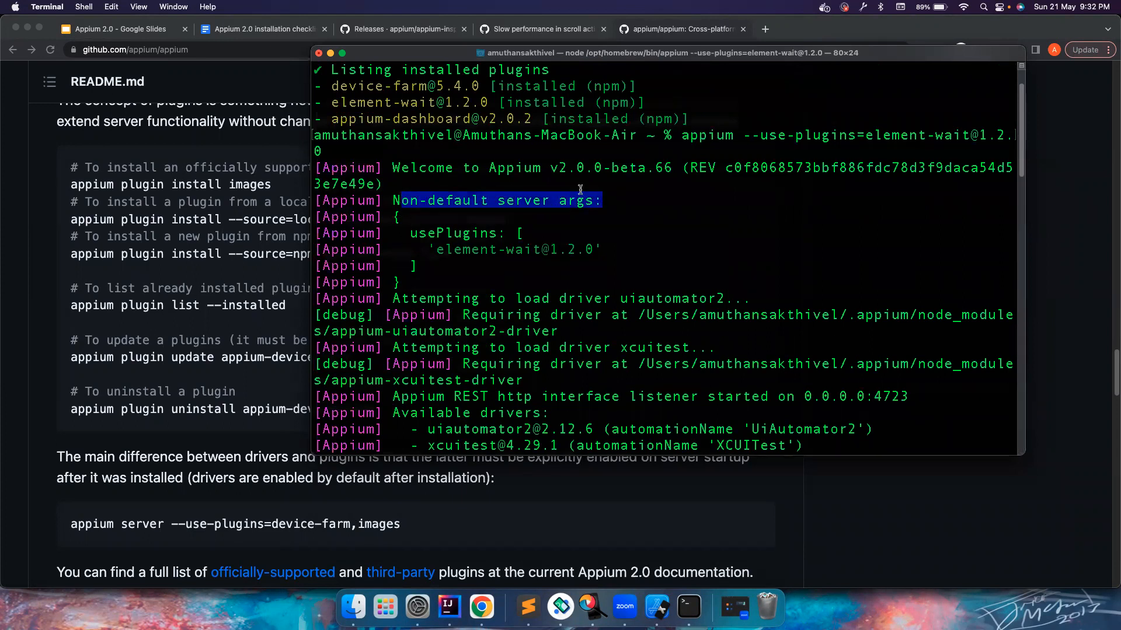
mouse_move(466, 233)
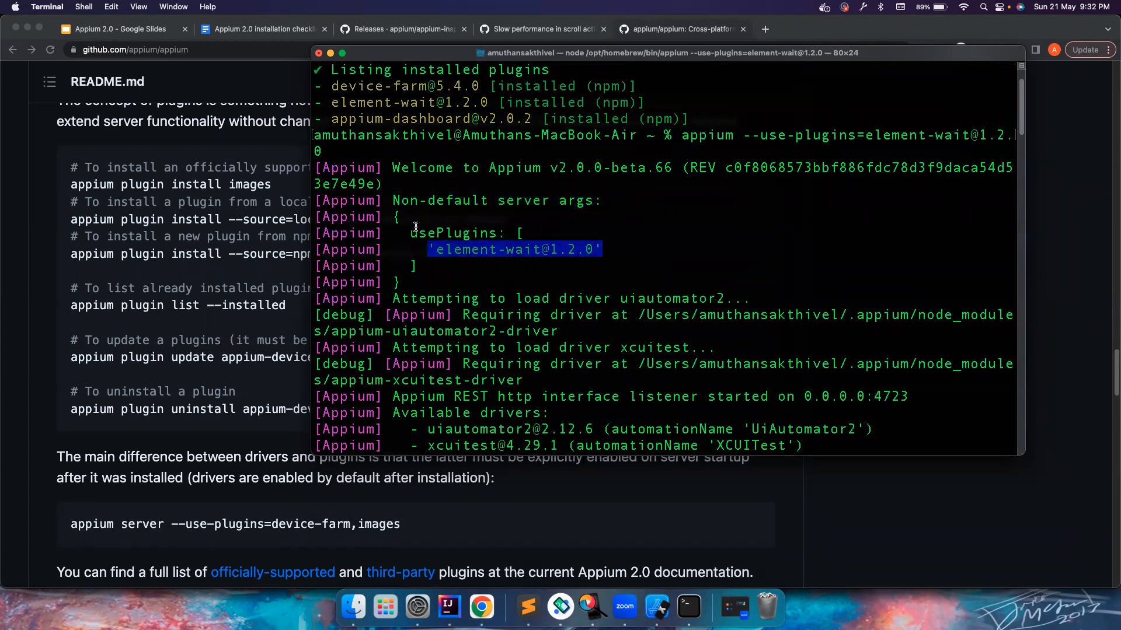
Step: Scroll the server log to confirm element-wait among available plugins on port 4723, then bring IntelliJ forward
scroll("down", 3)
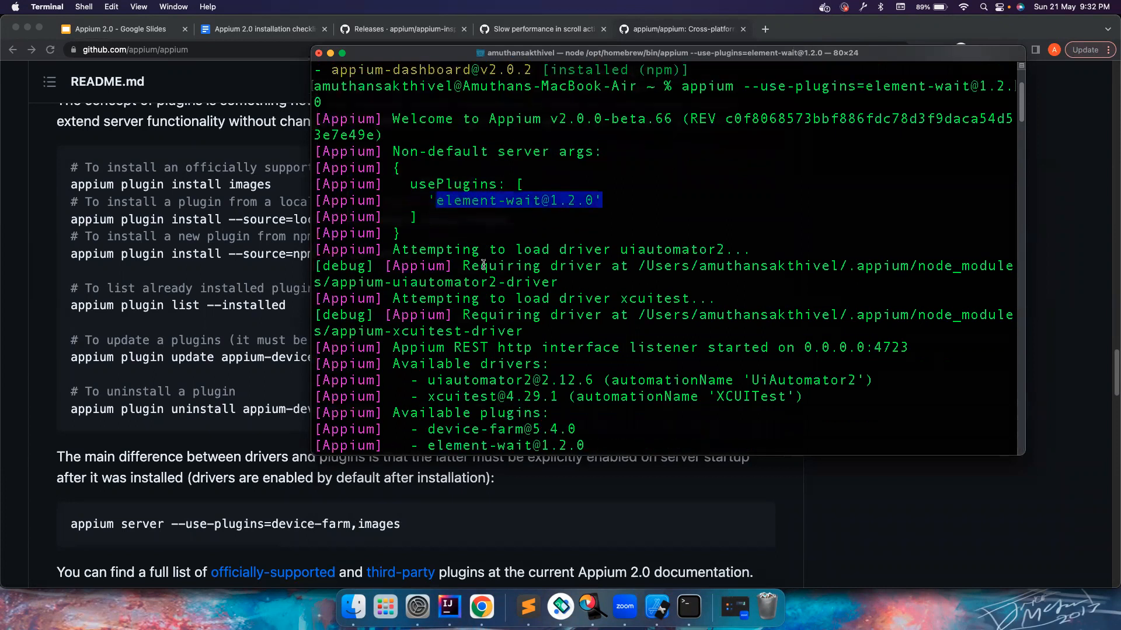
scroll("down", 3)
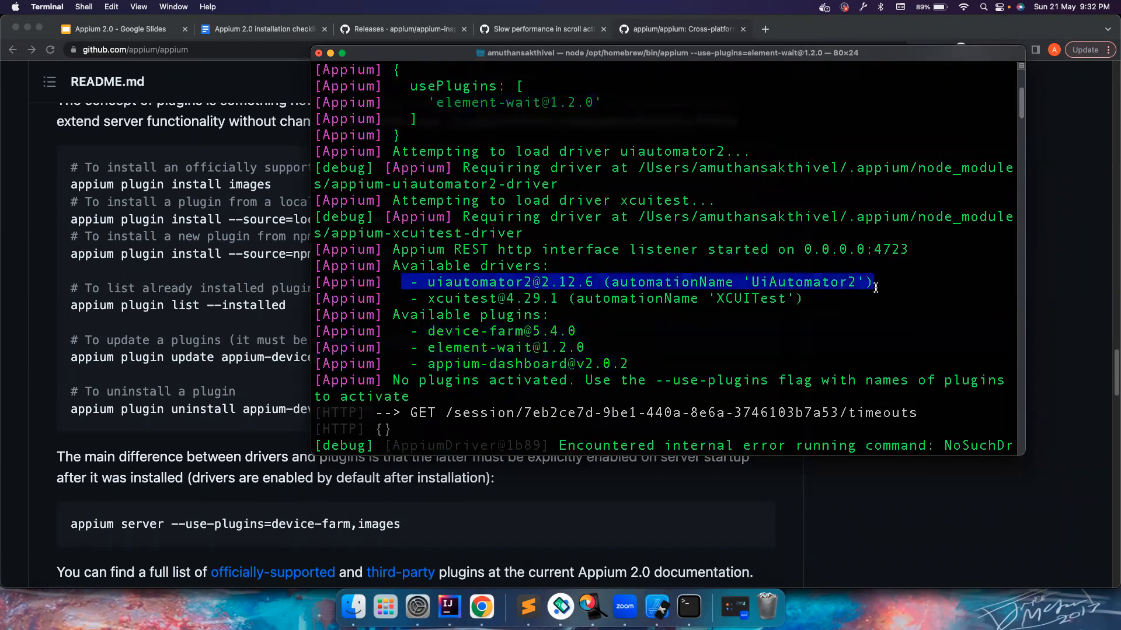
scroll("down", 3)
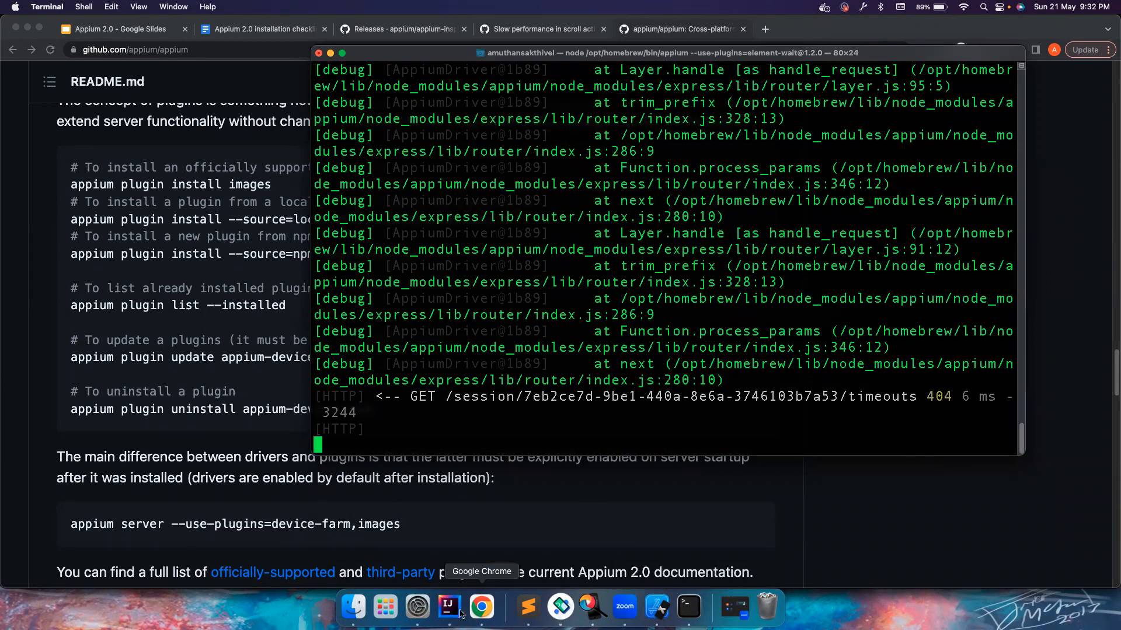
left_click(448, 607)
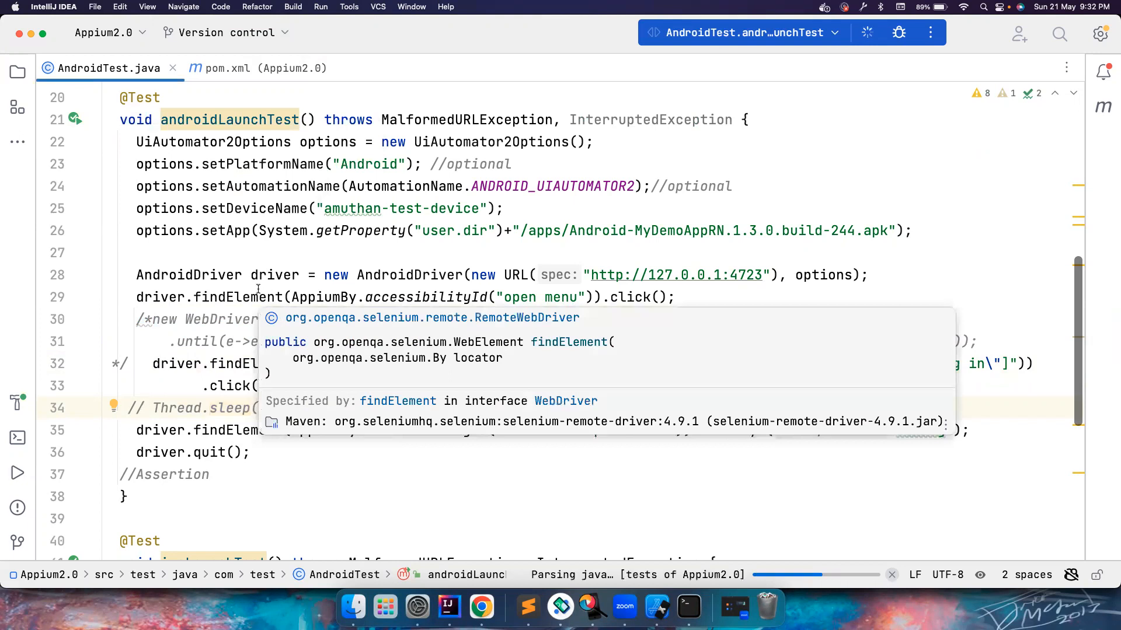
Step: Run androidLaunchTest from the gutter and switch to Appium Inspector
left_click(867, 33)
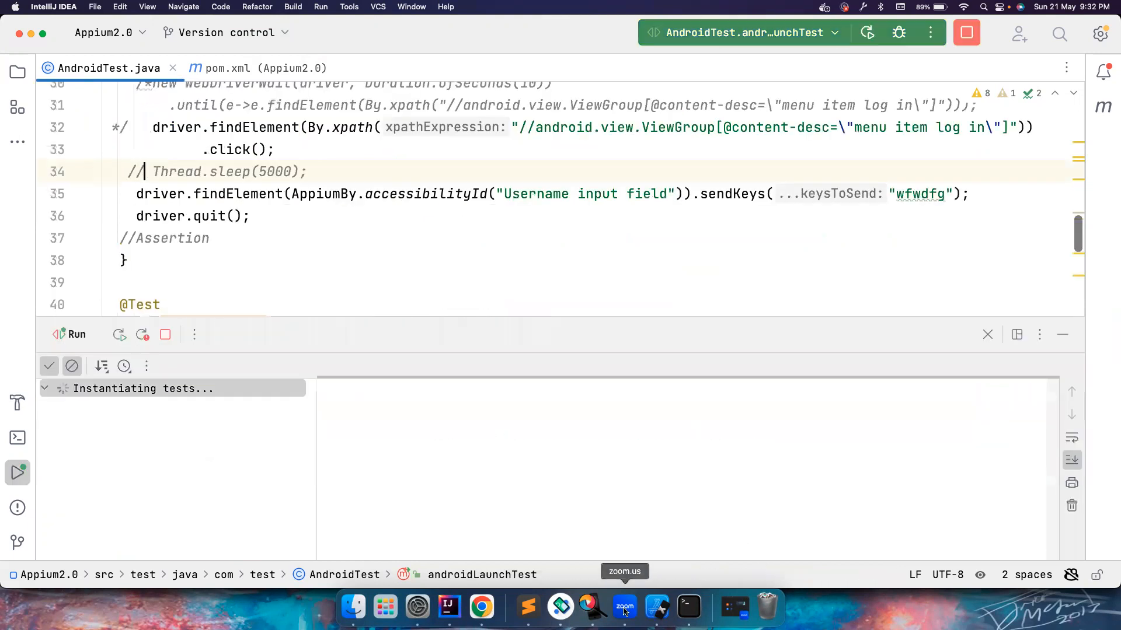
left_click(623, 606)
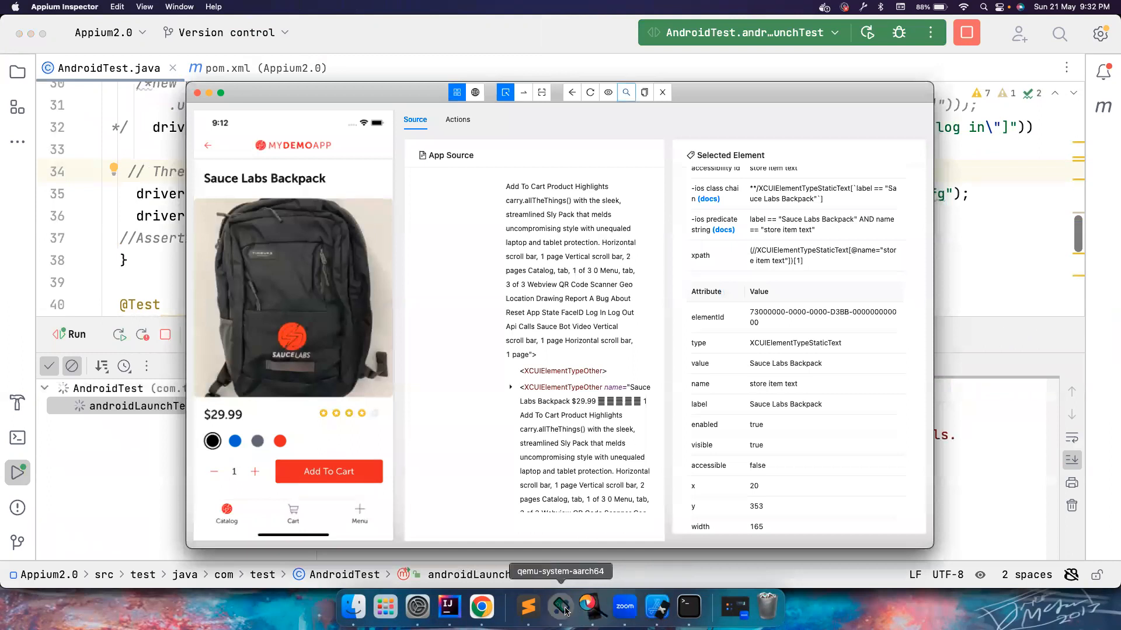
Step: Watch the demo app open its menu in the emulator, then return to the test run in IntelliJ
left_click(559, 607)
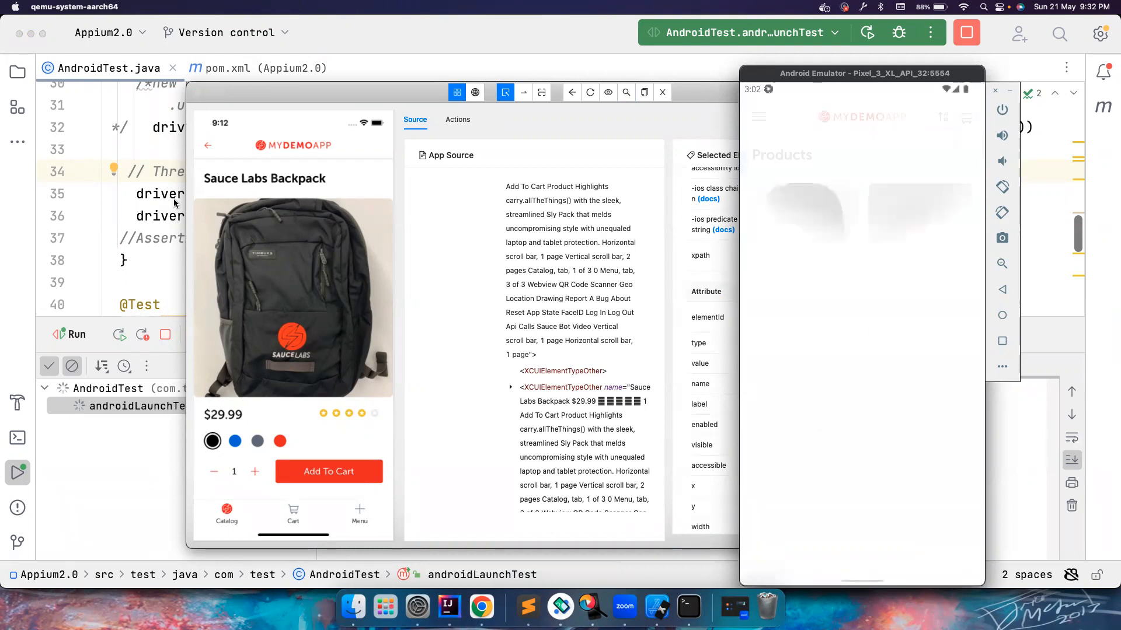
left_click(759, 117)
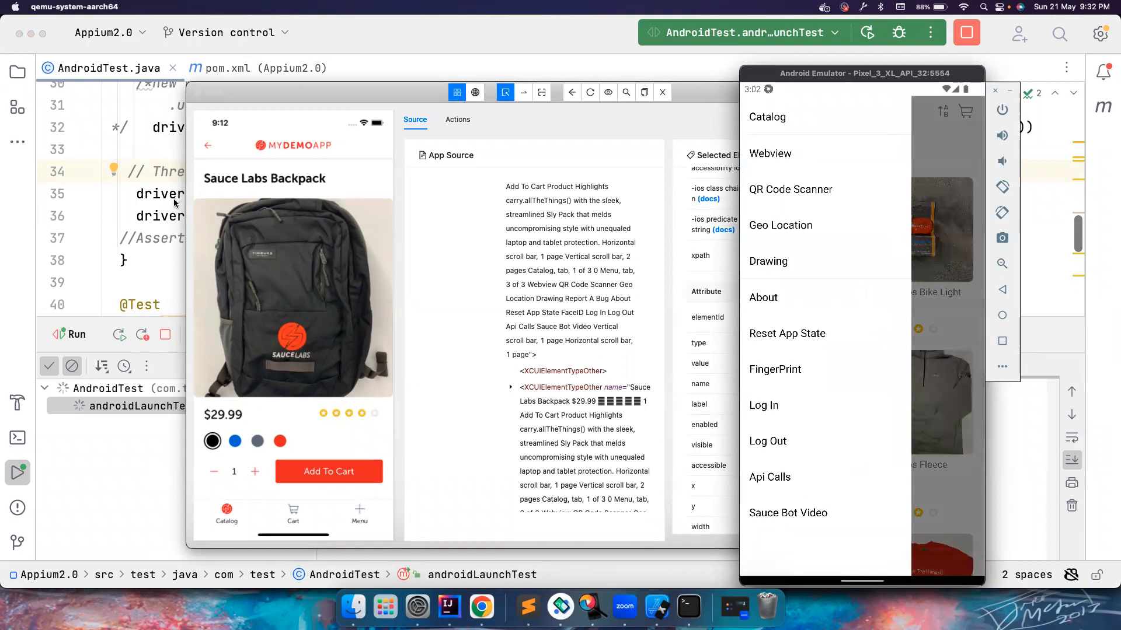
left_click(763, 405)
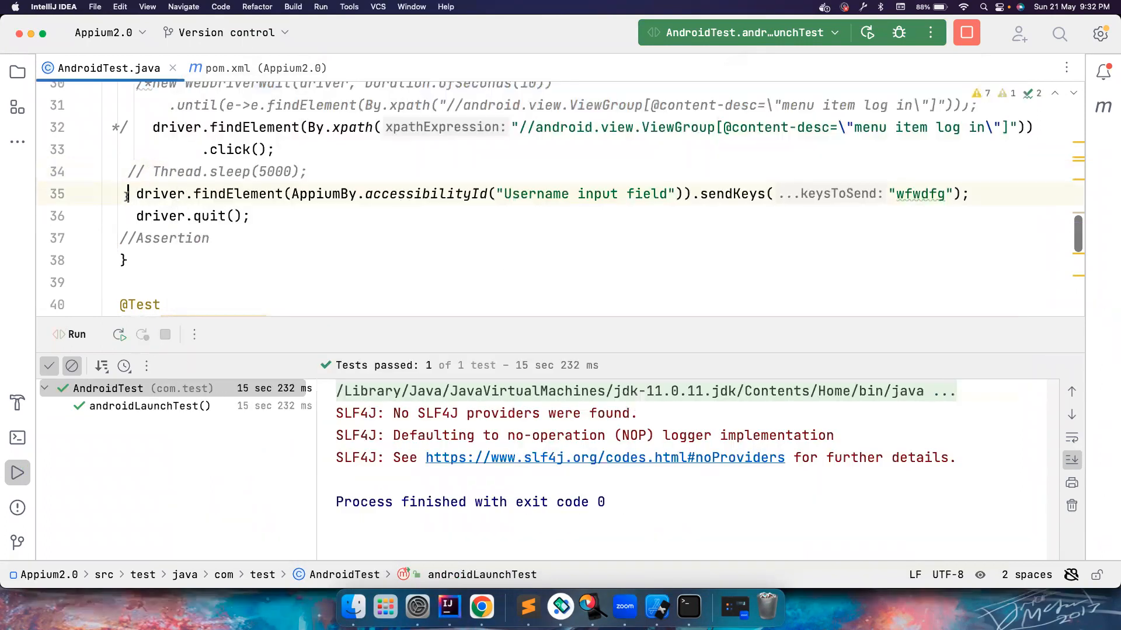
Step: Confirm Tests passed: 1 of 1 in the Run panel, then return to the Appium README in Chrome
scroll("down", 3)
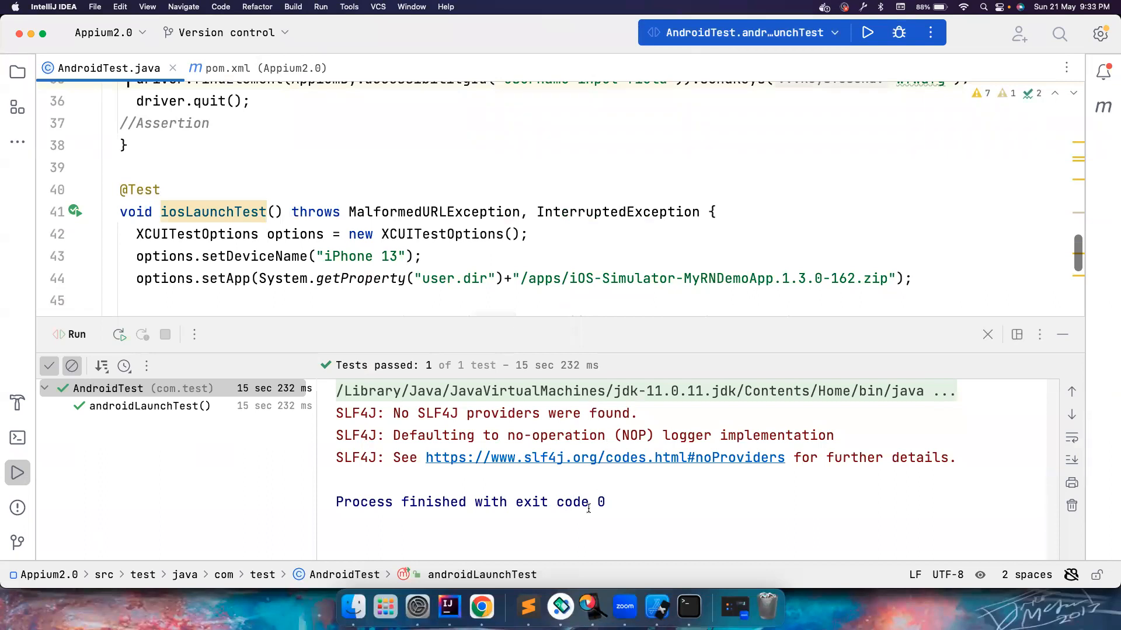
left_click(480, 607)
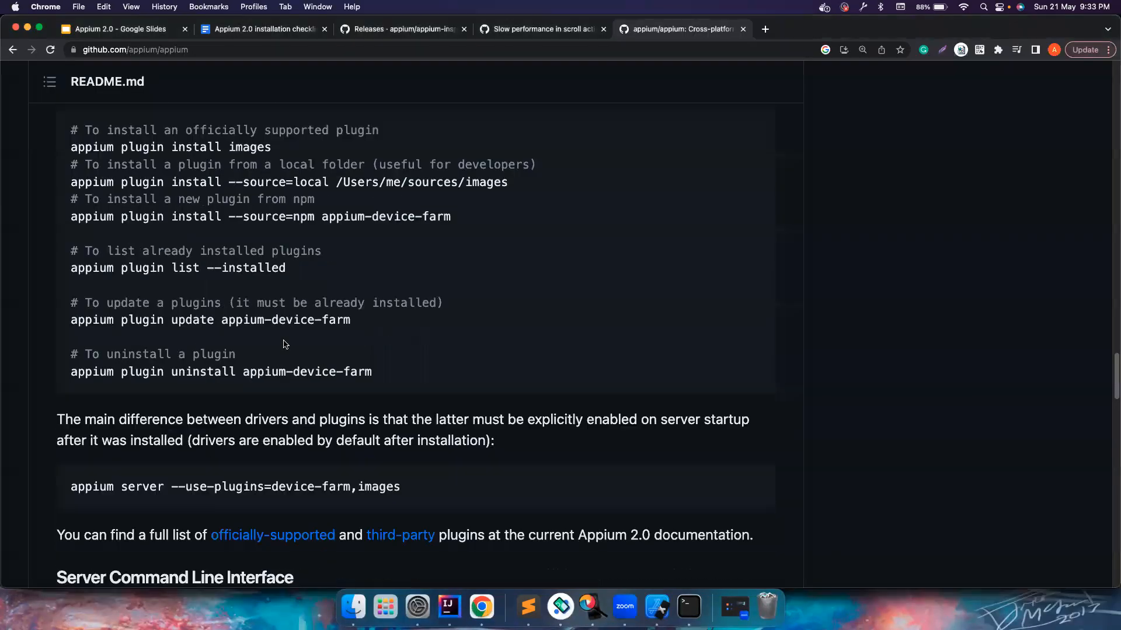
scroll("down", 3)
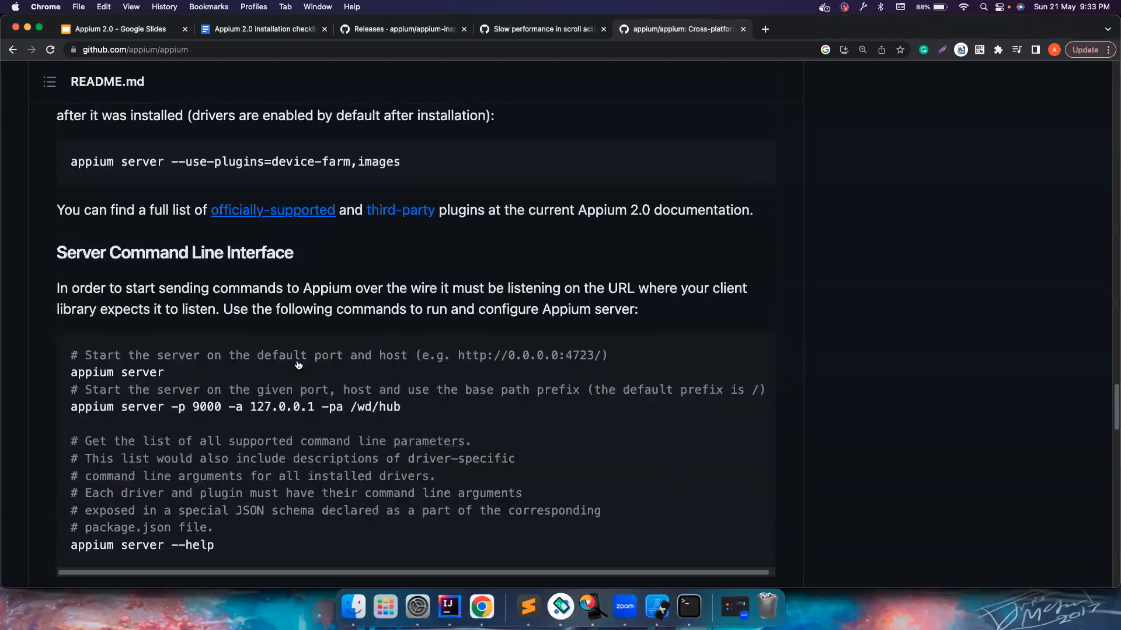
scroll("down", 3)
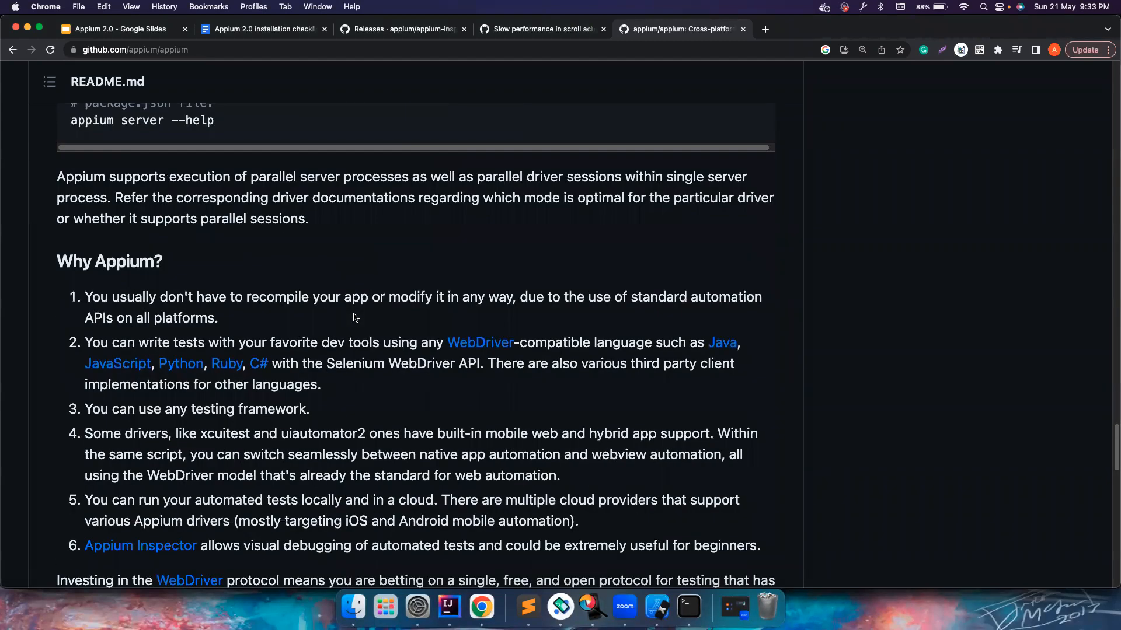
scroll("down", 3)
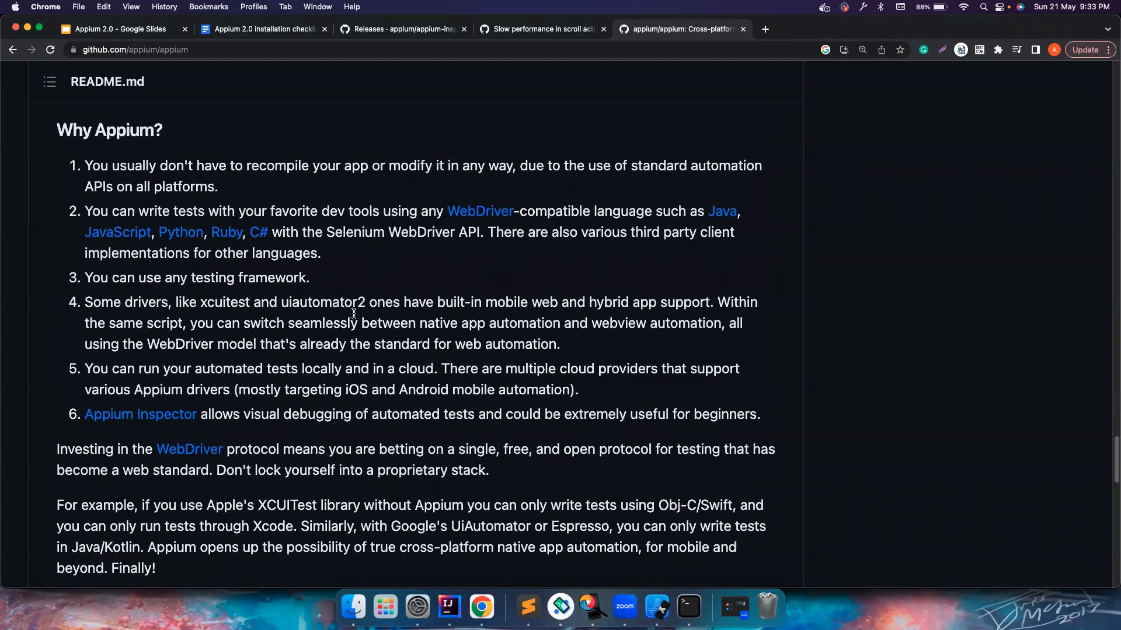
scroll("up", 3)
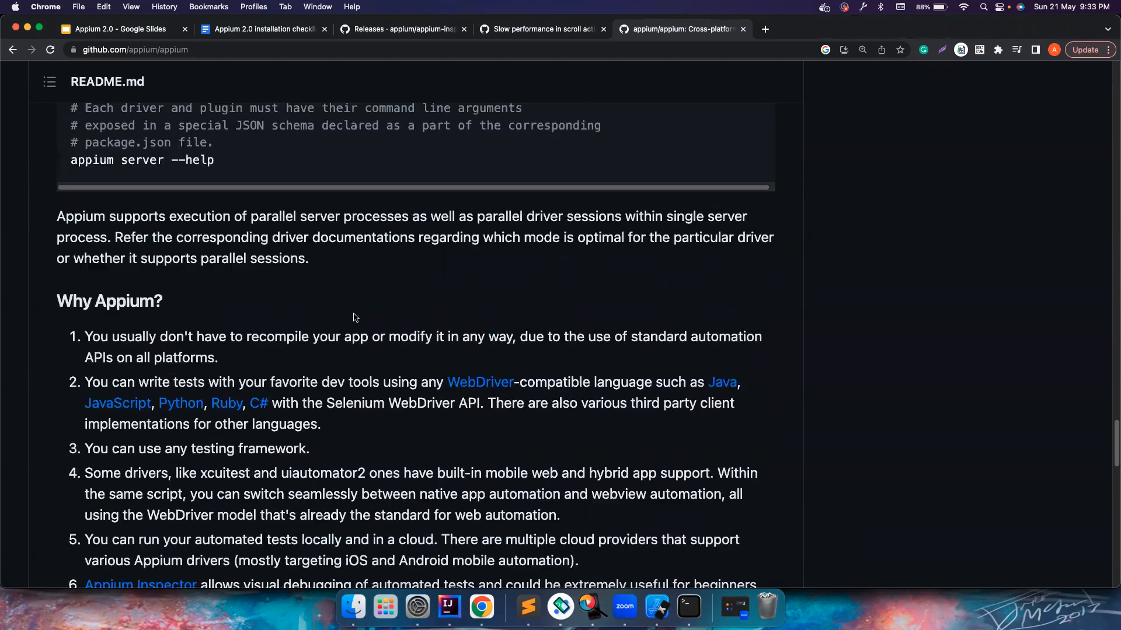
scroll("up", 3)
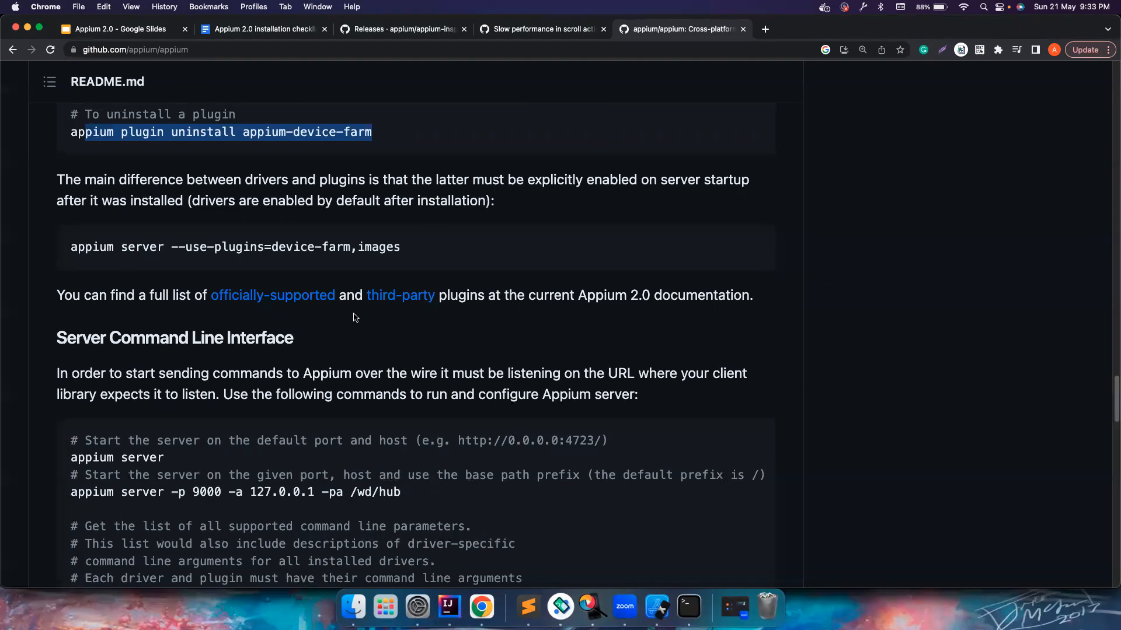
mouse_move(543, 576)
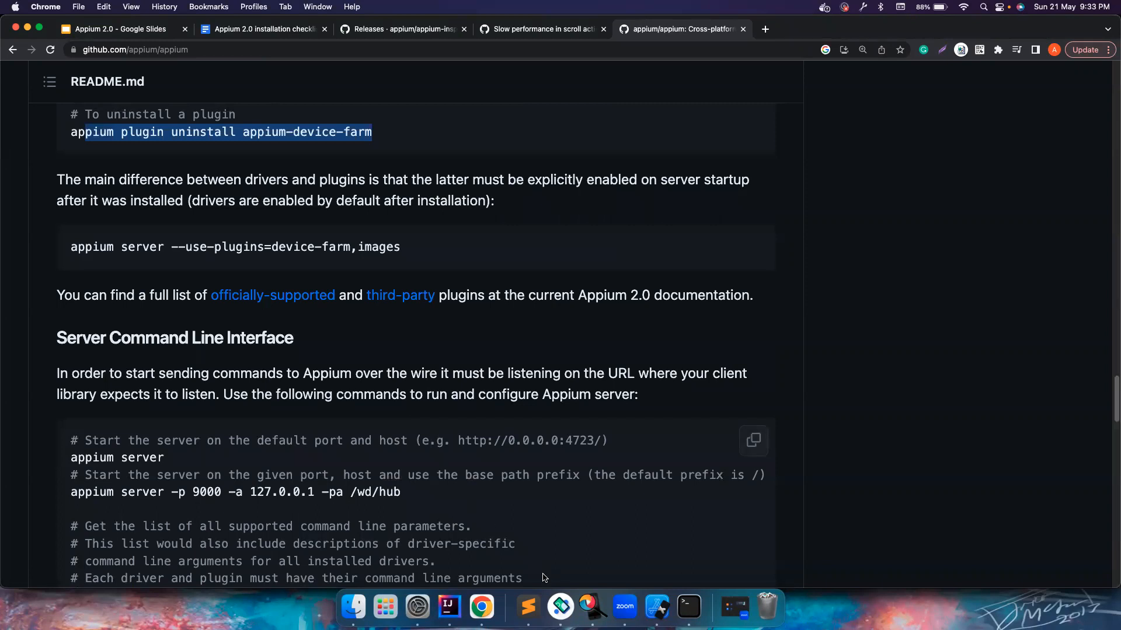
mouse_move(812, 430)
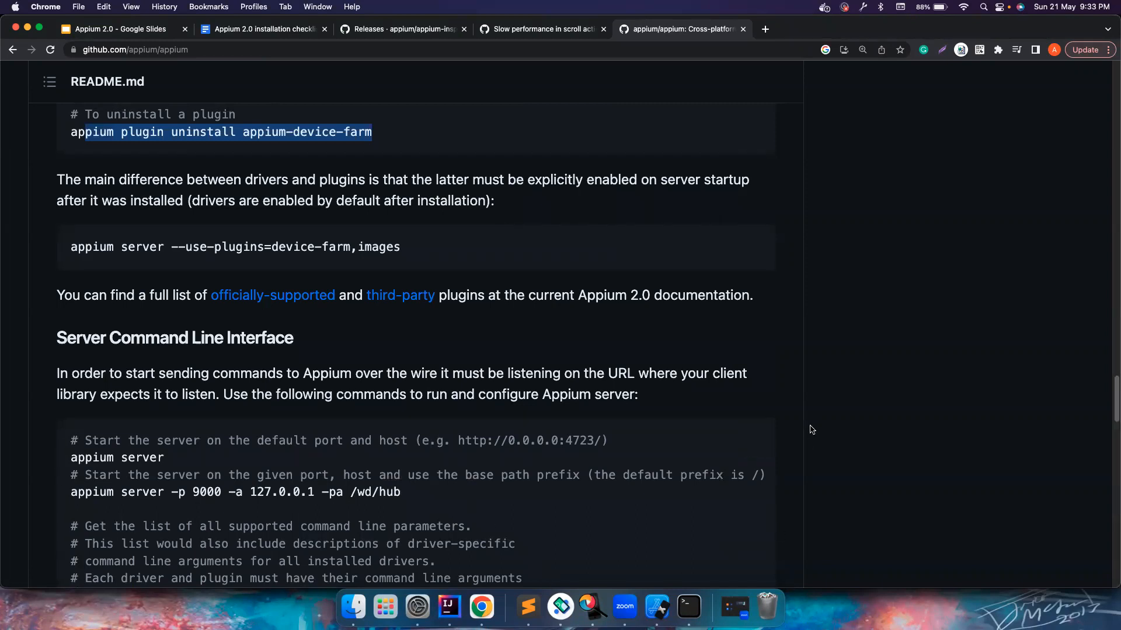